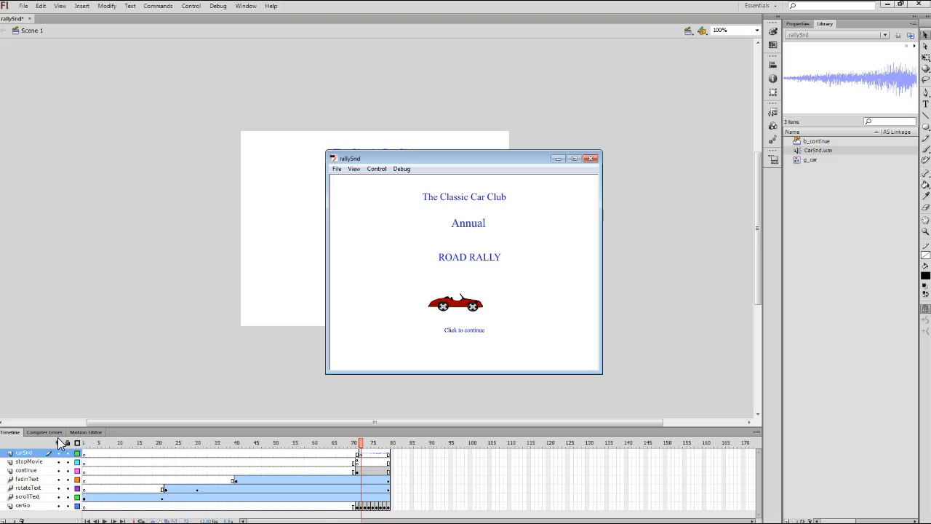
pyautogui.moveTo(346, 259)
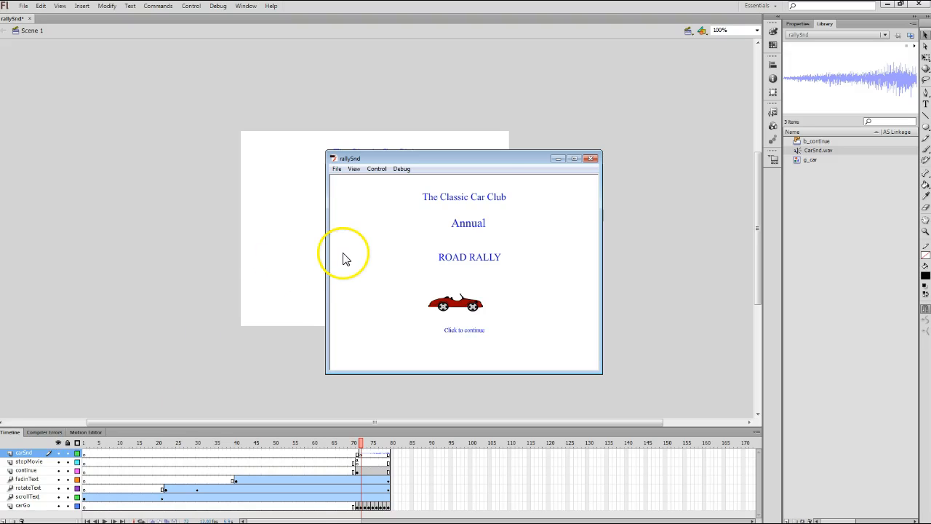
pyautogui.moveTo(589, 158)
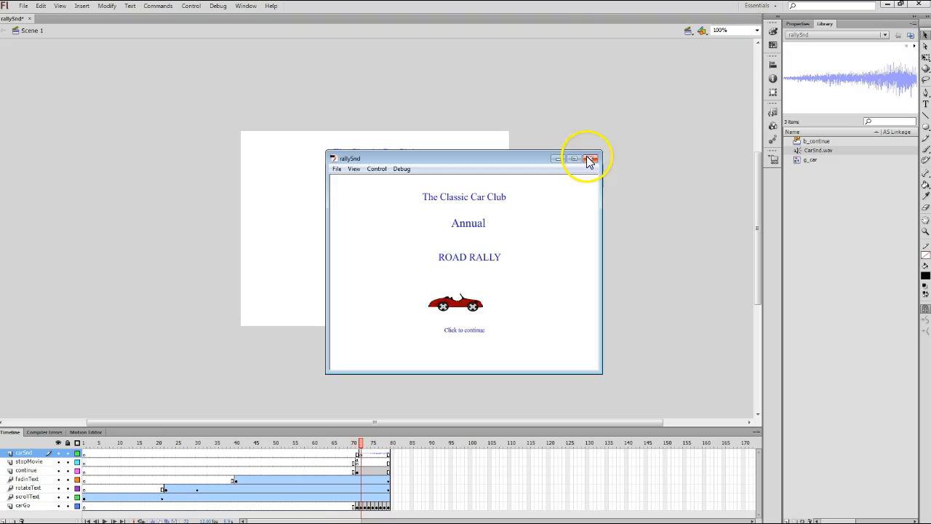
# Close the Flash Player test movie window to bring up the save prompt.
pyautogui.click(591, 159)
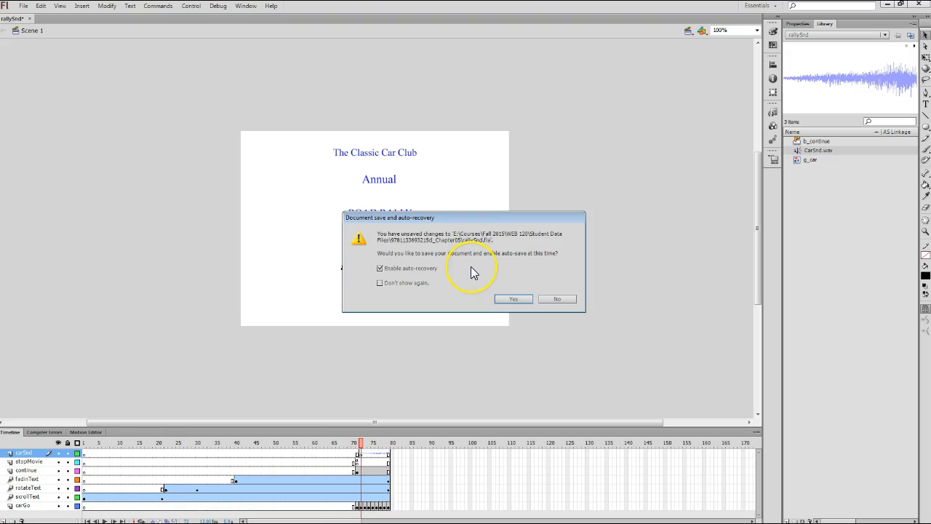
pyautogui.moveTo(466, 298)
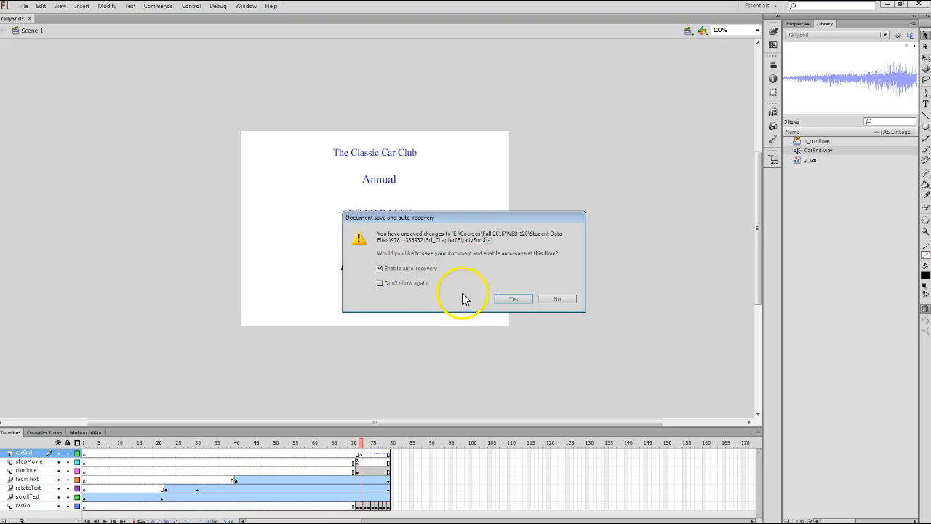
pyautogui.moveTo(433, 279)
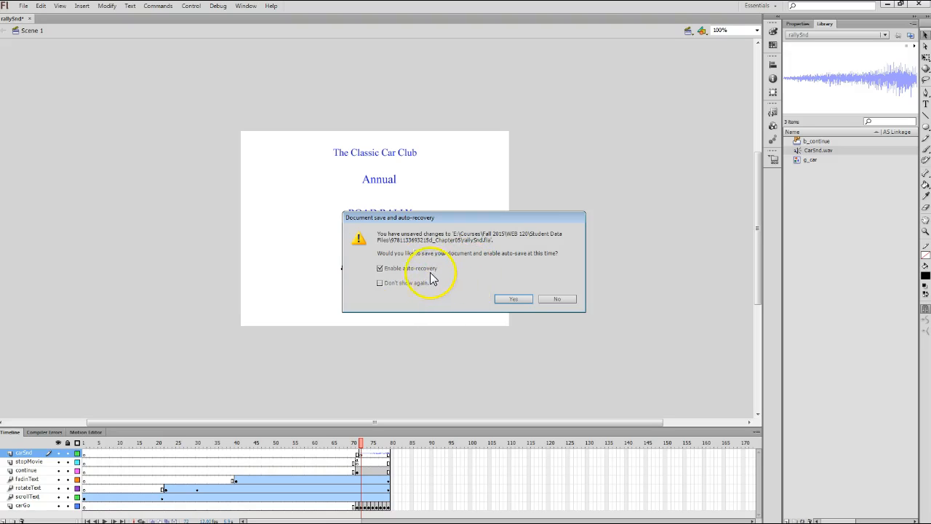
pyautogui.moveTo(526, 298)
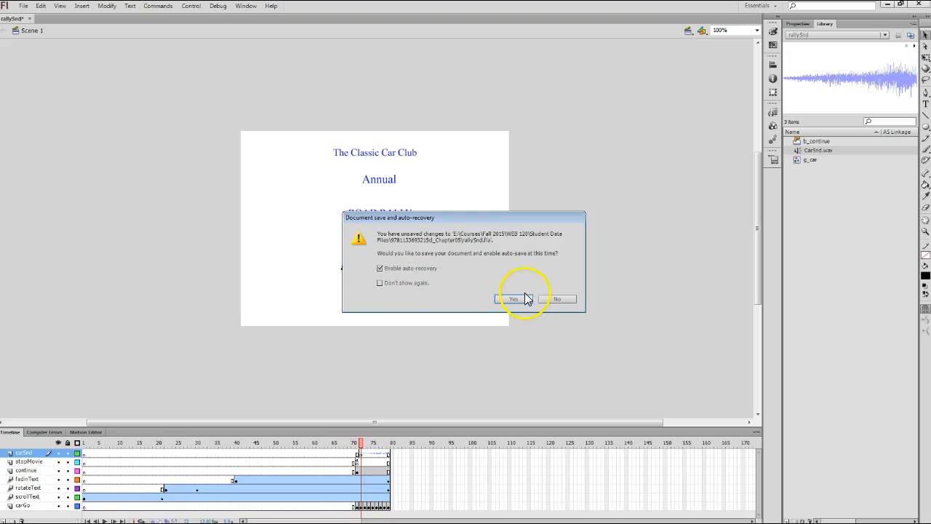
# Confirm saving rallySnd with Enable auto-recovery left checked.
pyautogui.click(514, 299)
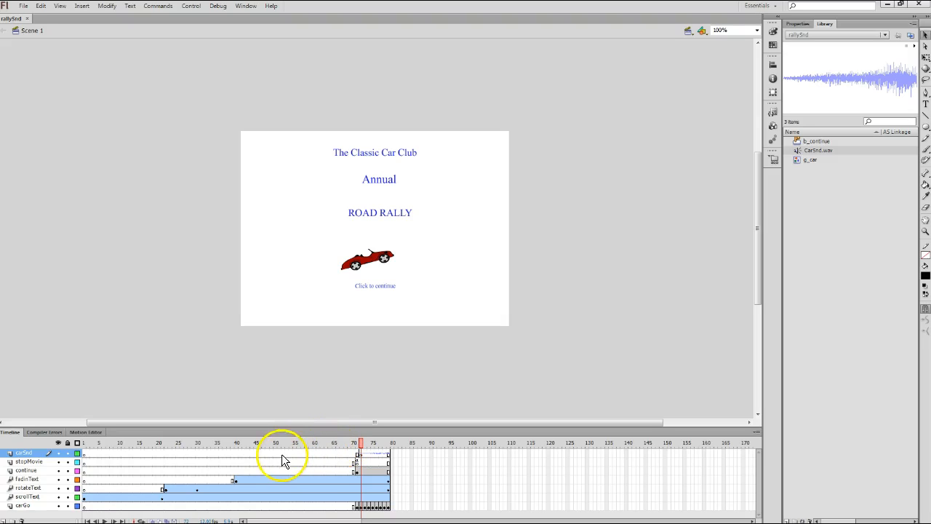
pyautogui.moveTo(305, 469)
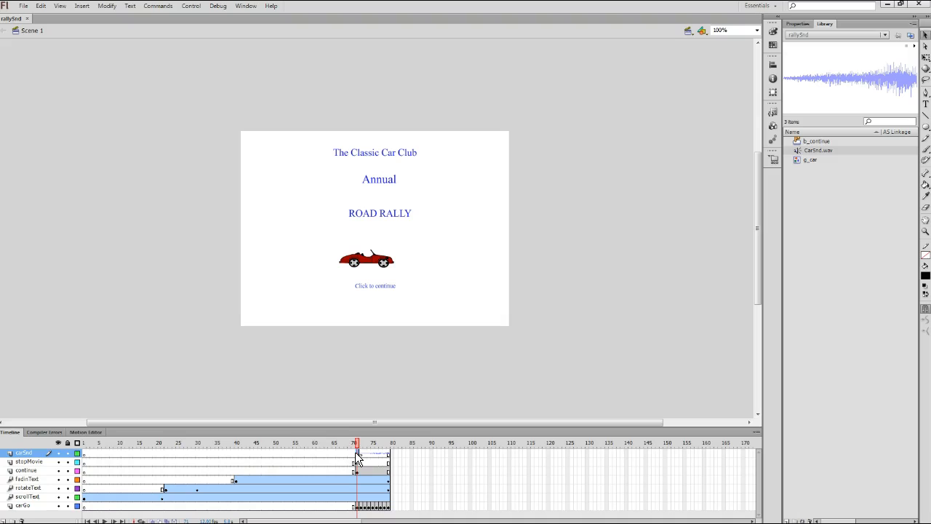
pyautogui.moveTo(319, 455)
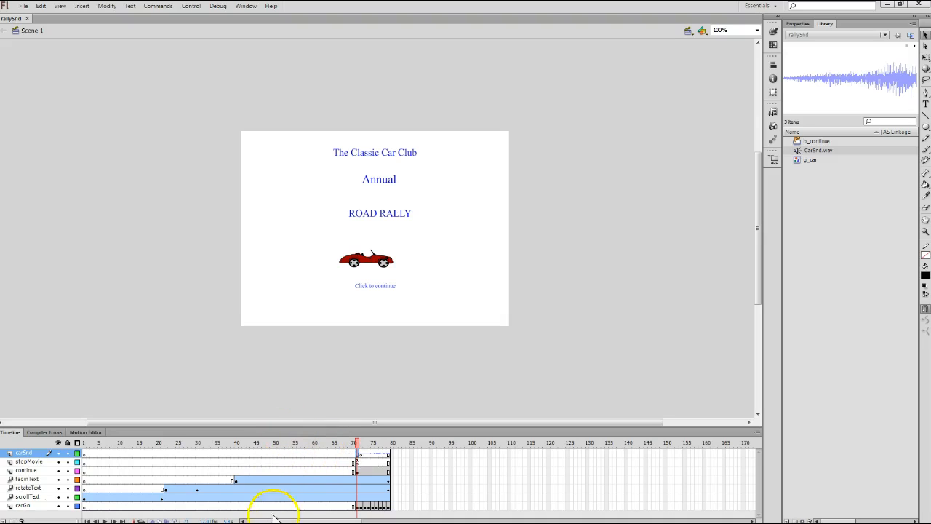
pyautogui.moveTo(185, 512)
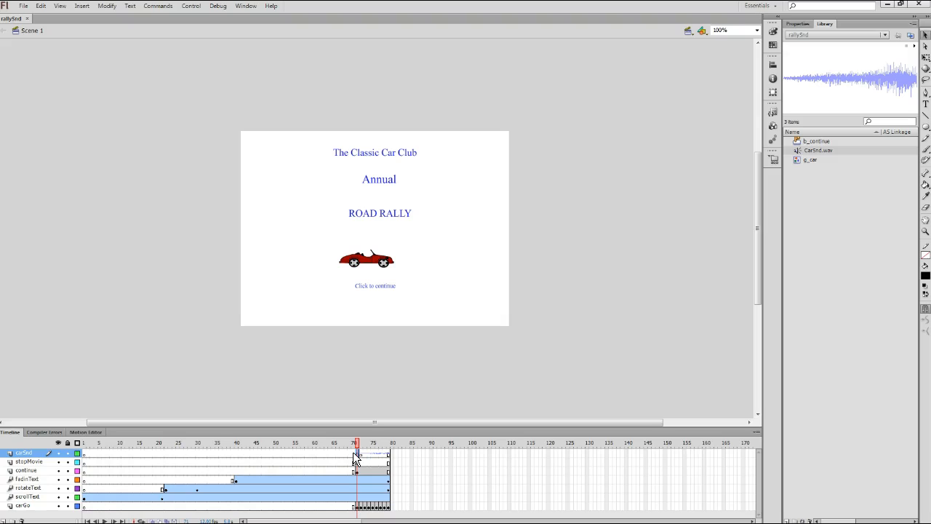
pyautogui.moveTo(859, 125)
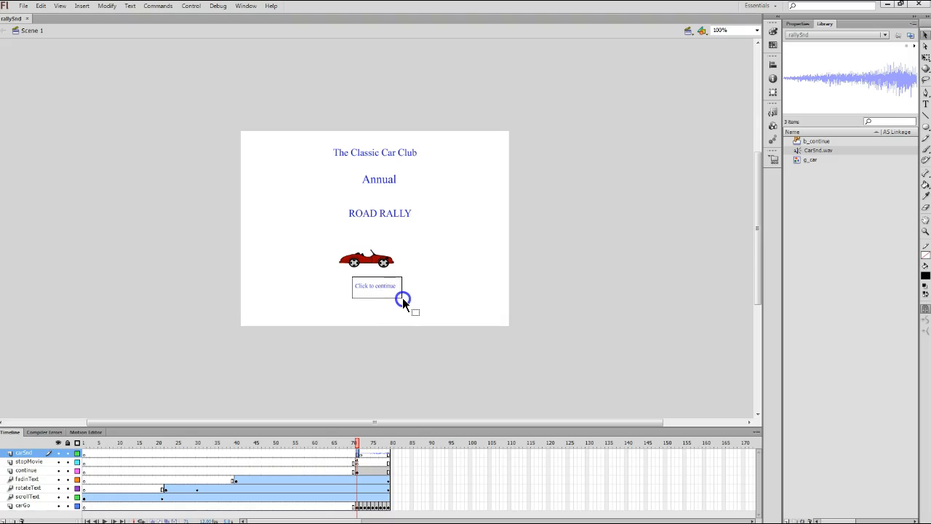
# Select the Click to continue button instance and enter b_continue symbol-editing mode.
pyautogui.click(375, 285)
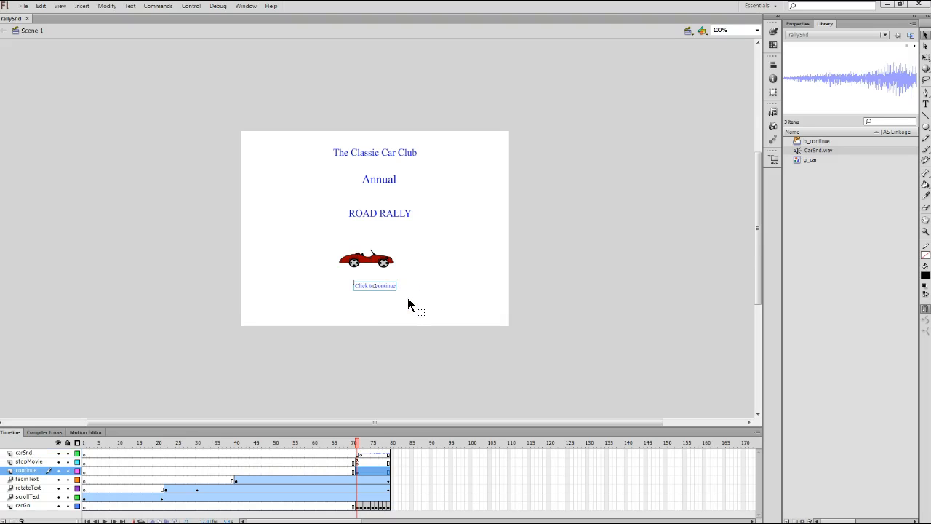
pyautogui.moveTo(412, 302)
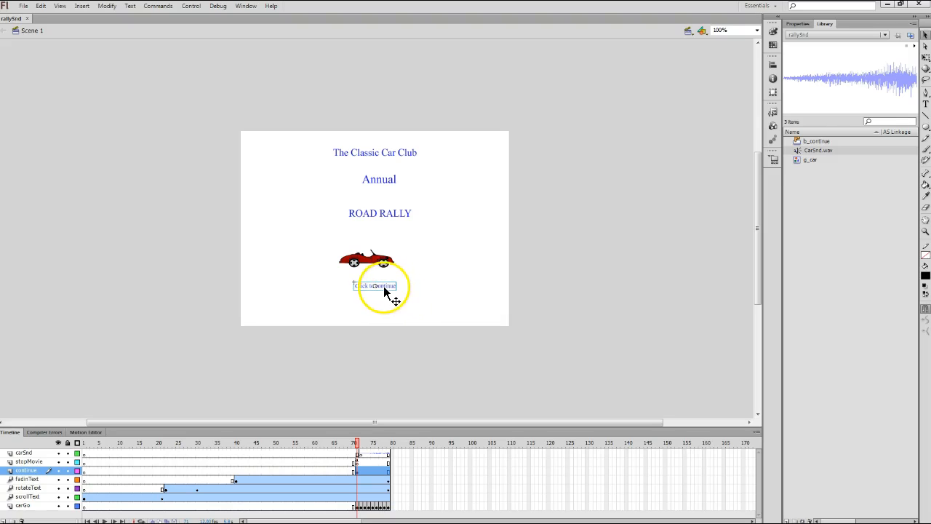
pyautogui.click(384, 285)
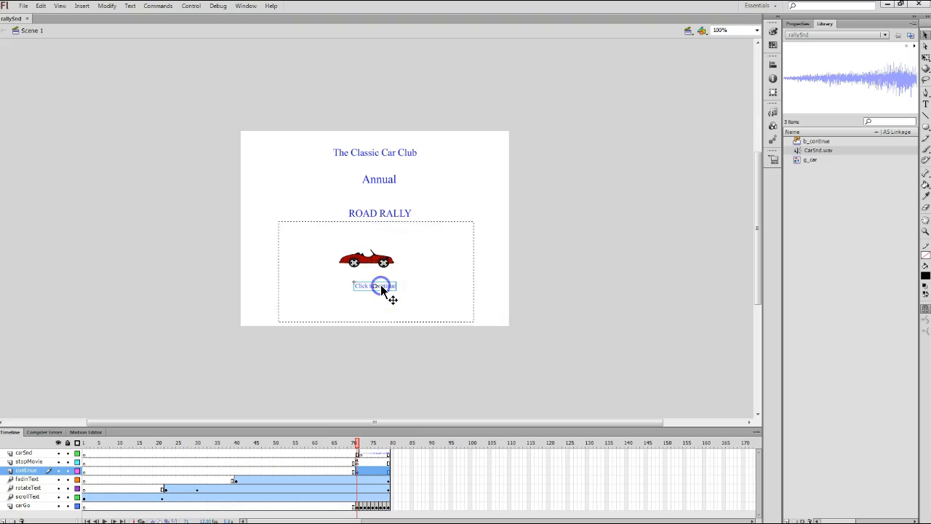
pyautogui.doubleClick(375, 285)
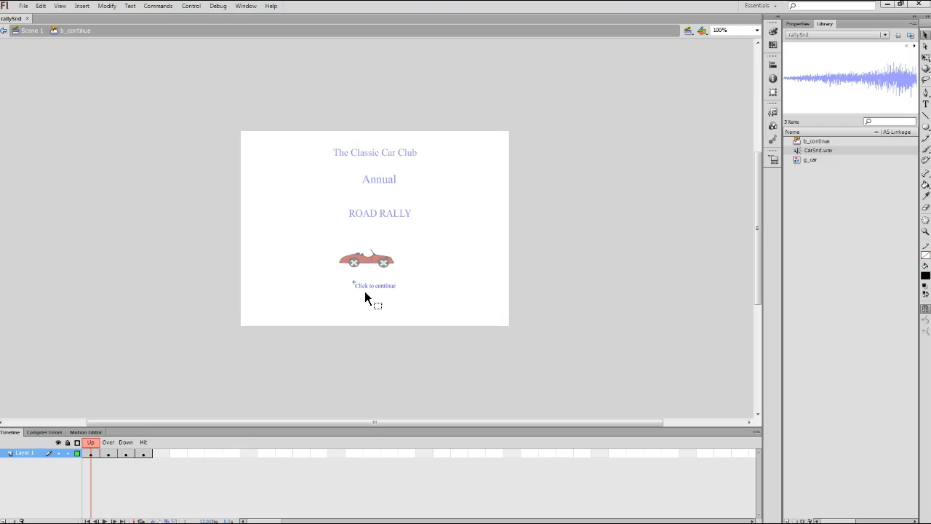
pyautogui.moveTo(262, 392)
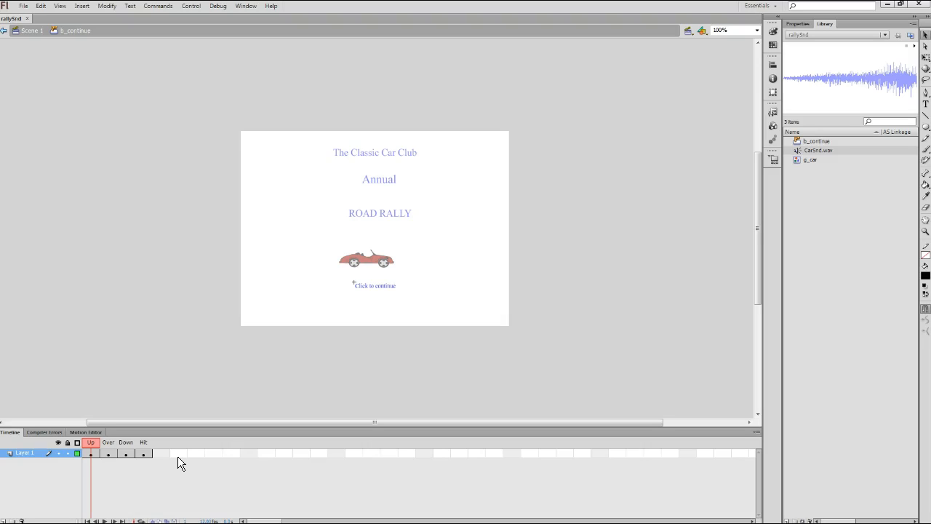
pyautogui.moveTo(195, 427)
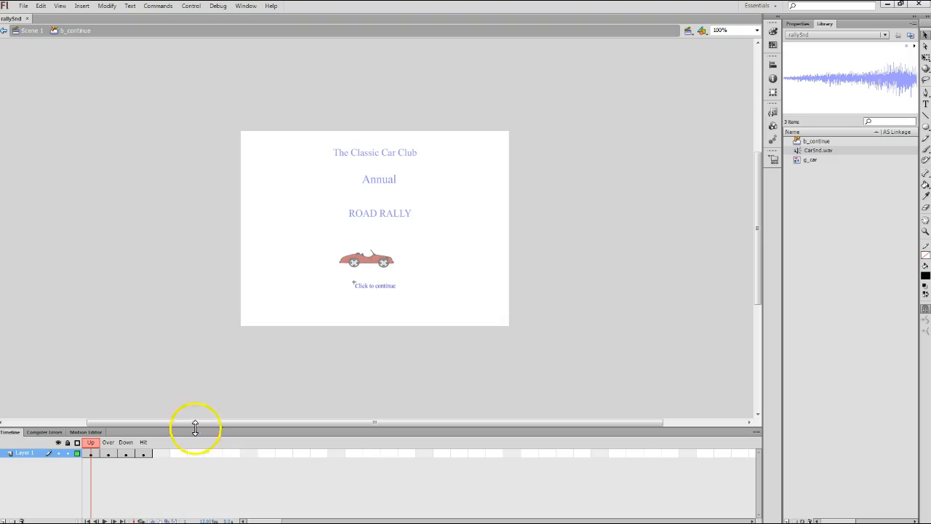
pyautogui.moveTo(102, 61)
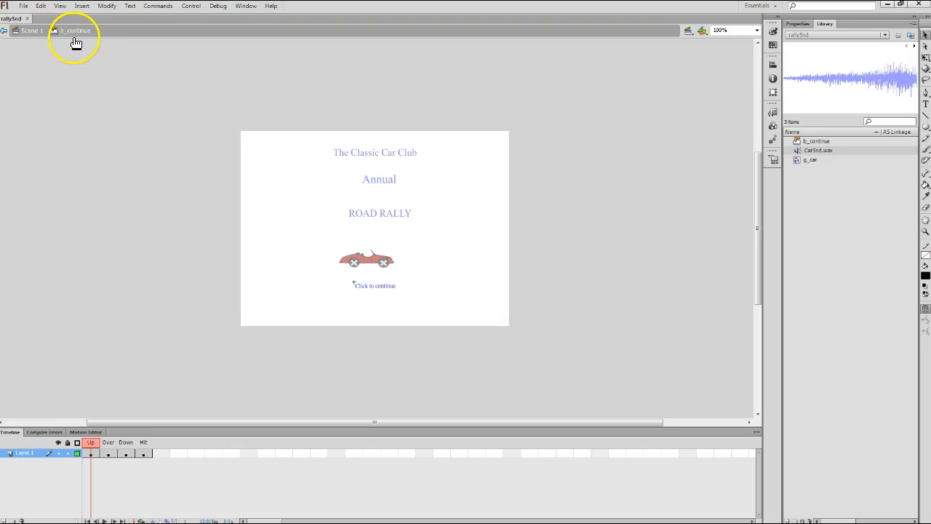
pyautogui.moveTo(73, 36)
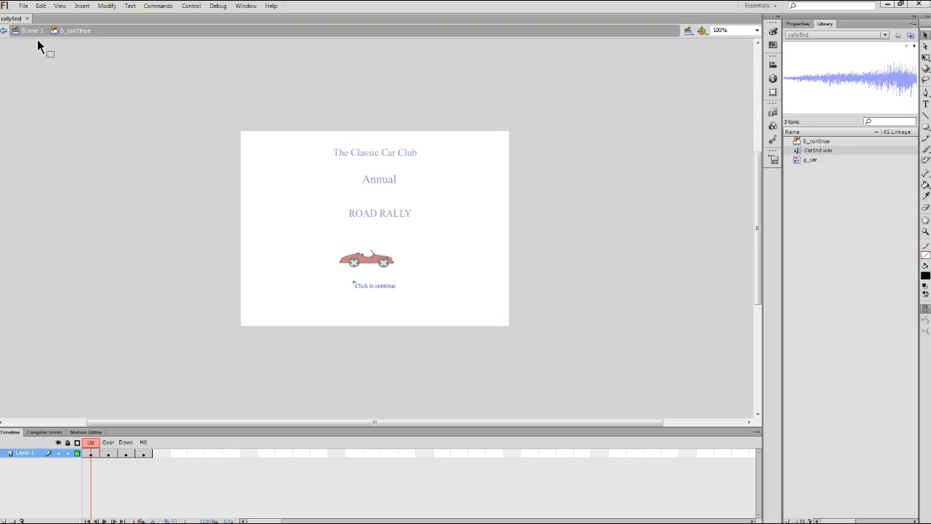
pyautogui.moveTo(30, 215)
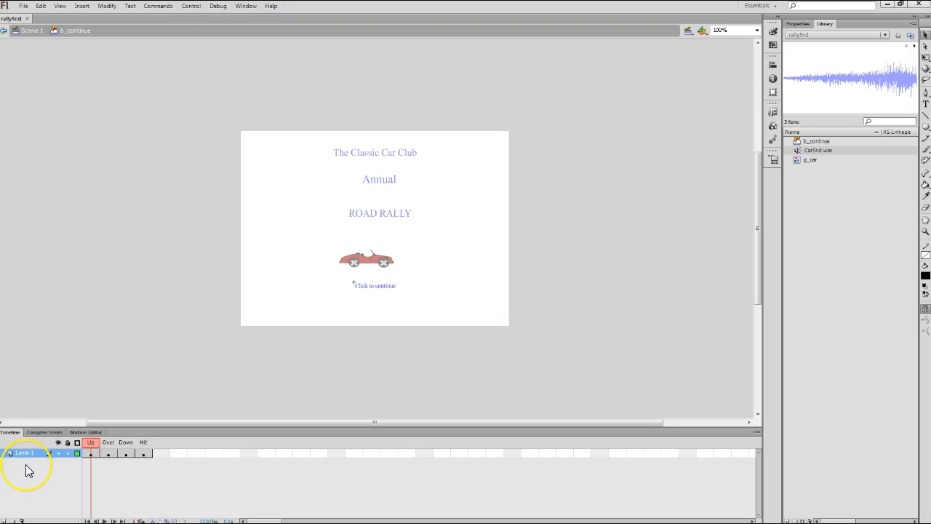
pyautogui.moveTo(40, 407)
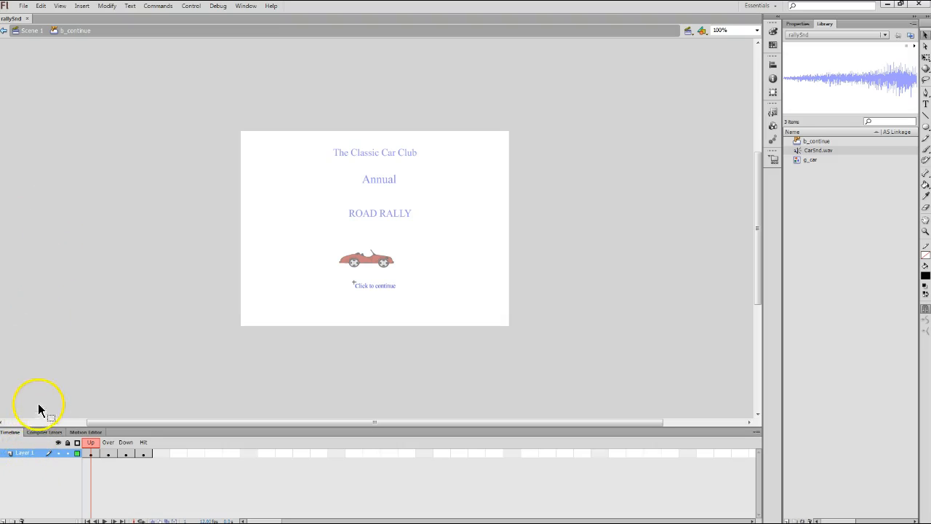
pyautogui.moveTo(42, 397)
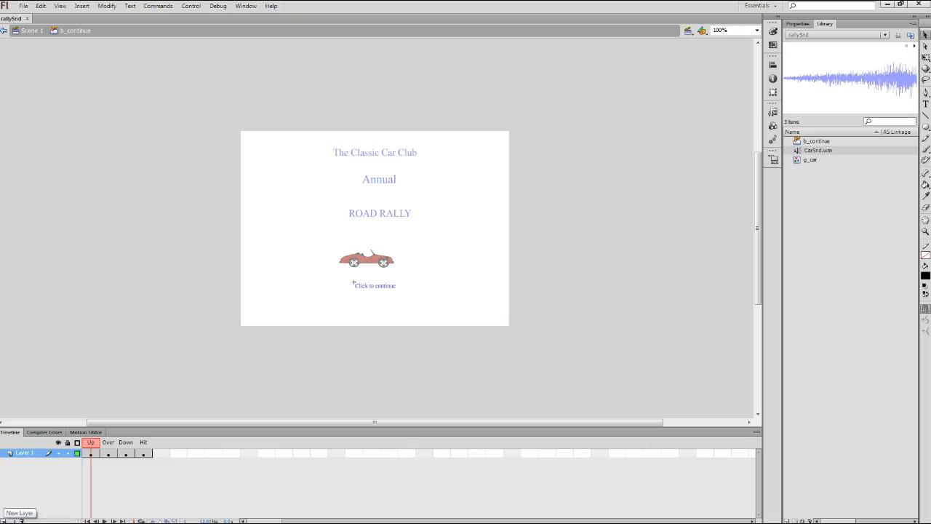
# Add a sound layer to the button timeline and a blank keyframe on its Down frame.
pyautogui.click(20, 513)
pyautogui.write('sound')
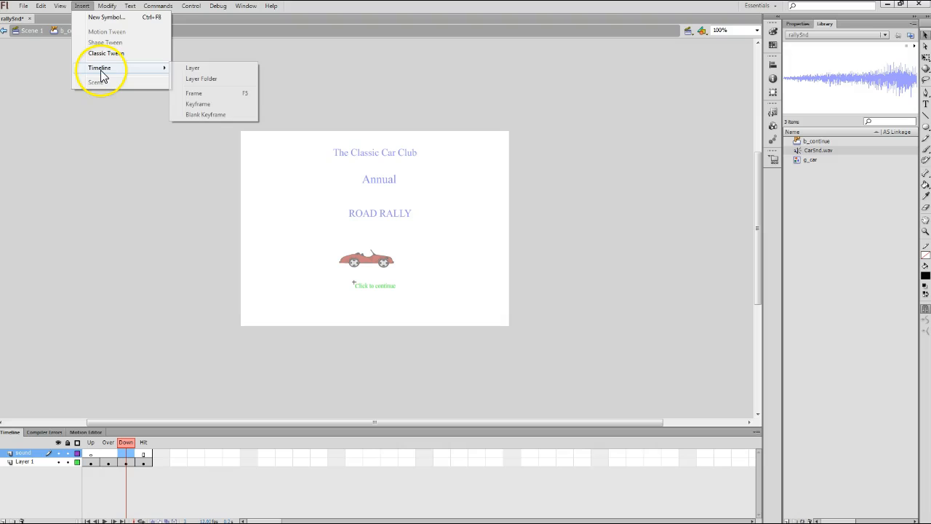
pyautogui.moveTo(205, 114)
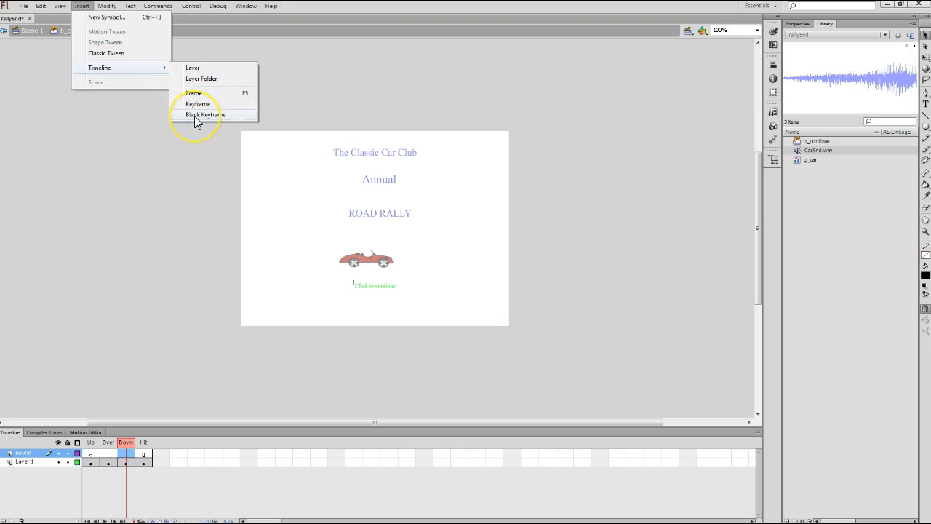
pyautogui.click(206, 114)
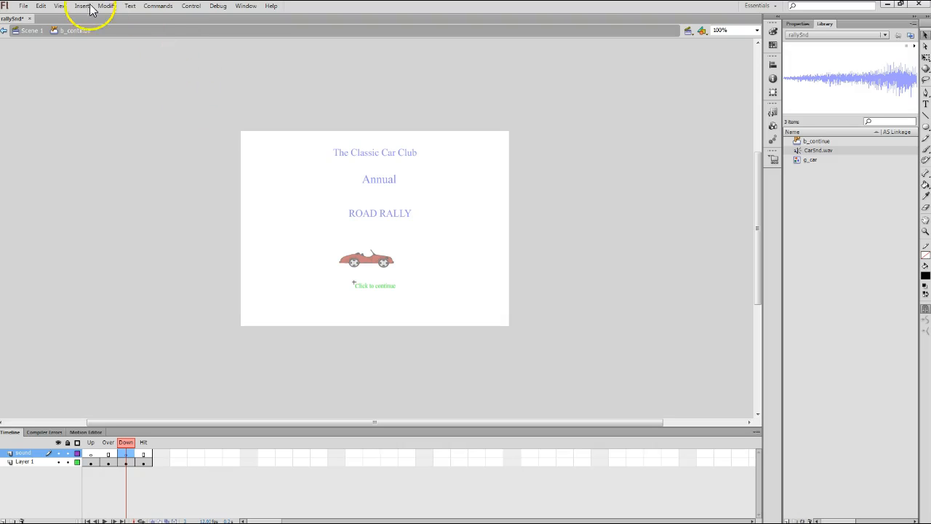
# Import beep into the library and select beep.wav next to CarSnd.wav.
pyautogui.click(24, 6)
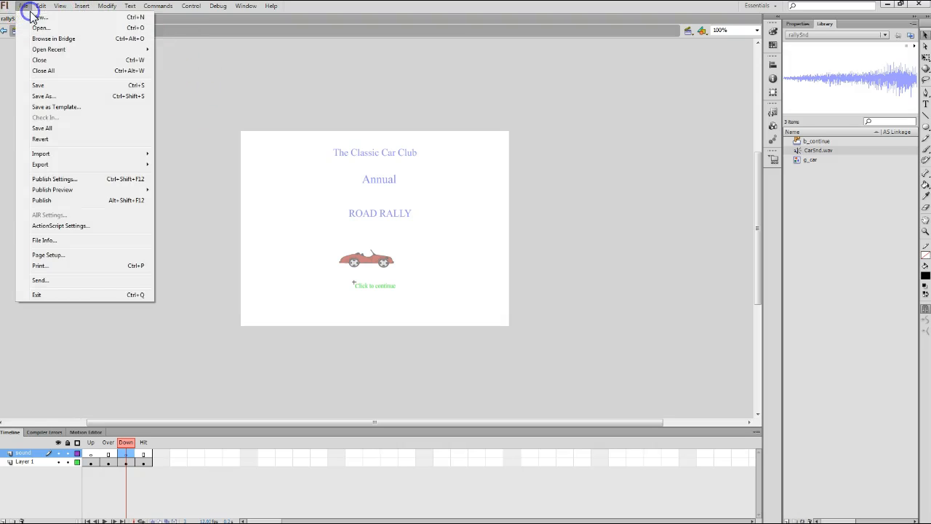
pyautogui.moveTo(55, 153)
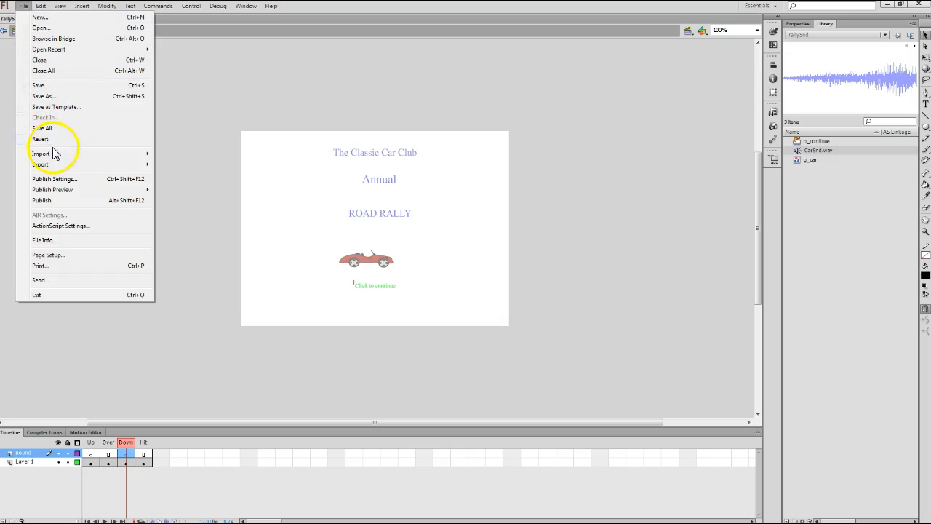
pyautogui.moveTo(66, 107)
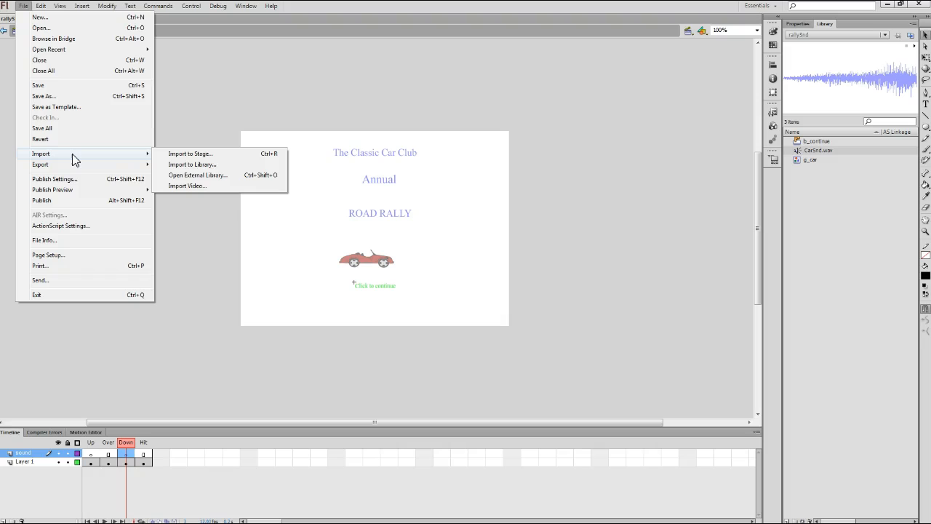
pyautogui.moveTo(191, 166)
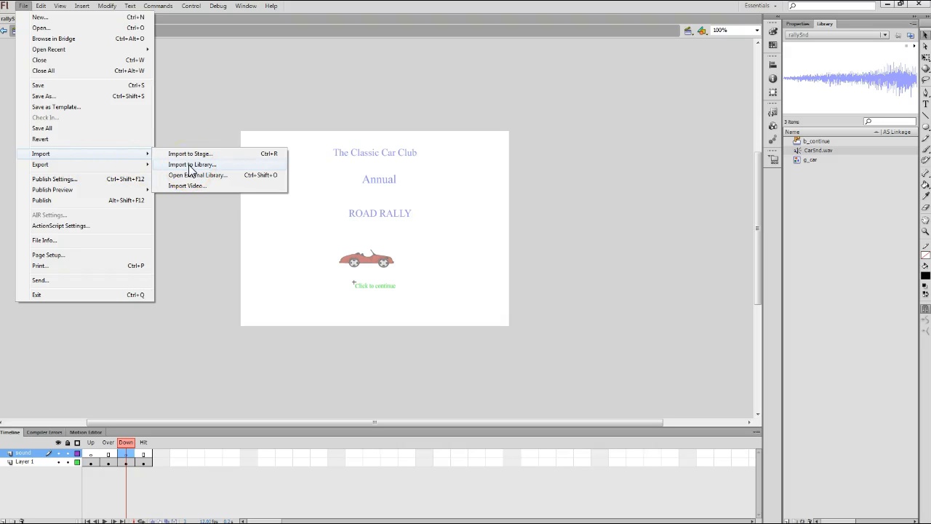
pyautogui.click(192, 164)
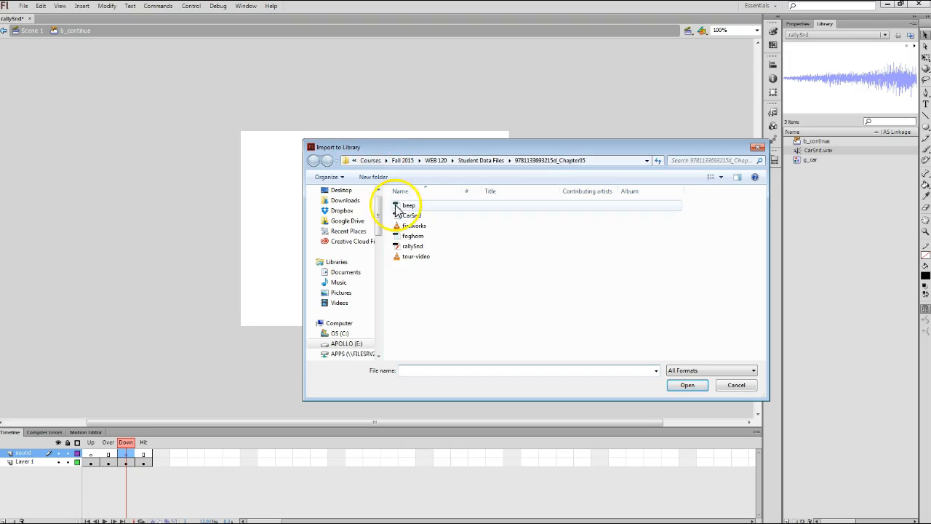
pyautogui.click(408, 205)
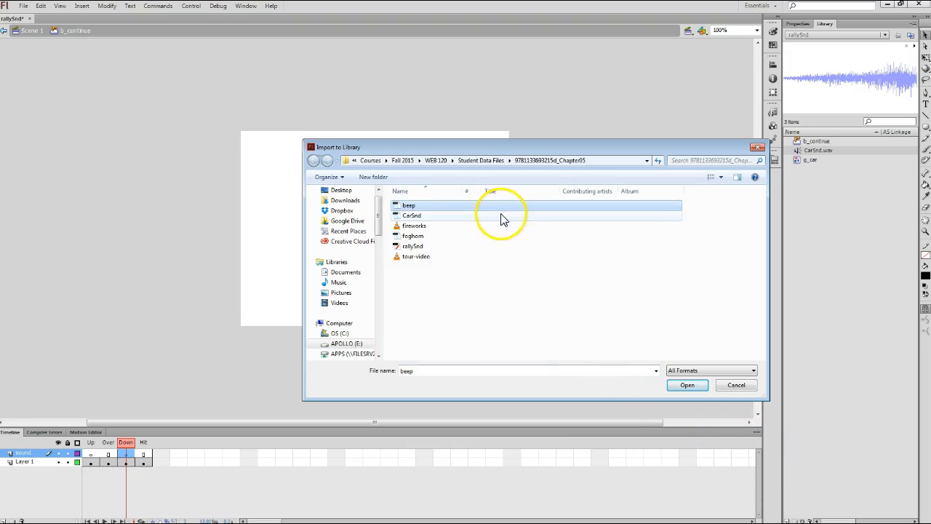
pyautogui.click(687, 385)
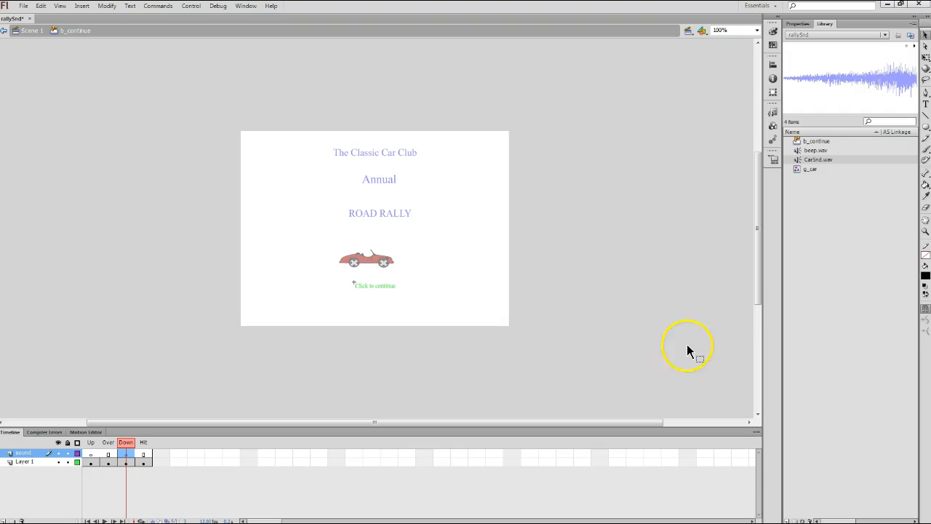
pyautogui.moveTo(770, 300)
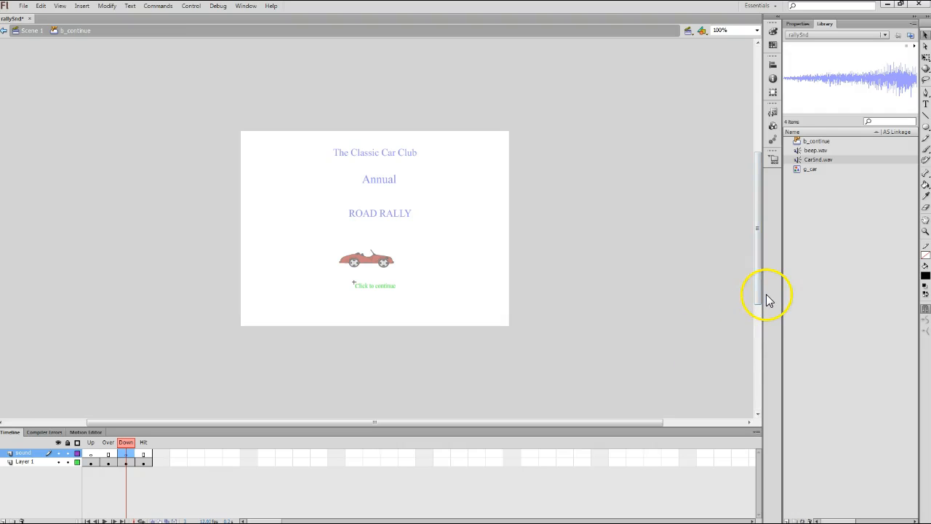
pyautogui.moveTo(840, 150)
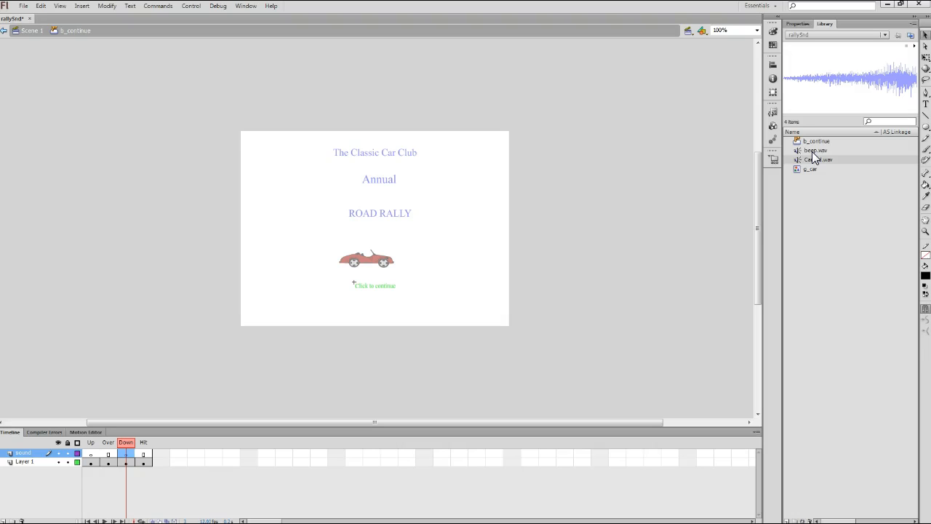
pyautogui.click(814, 150)
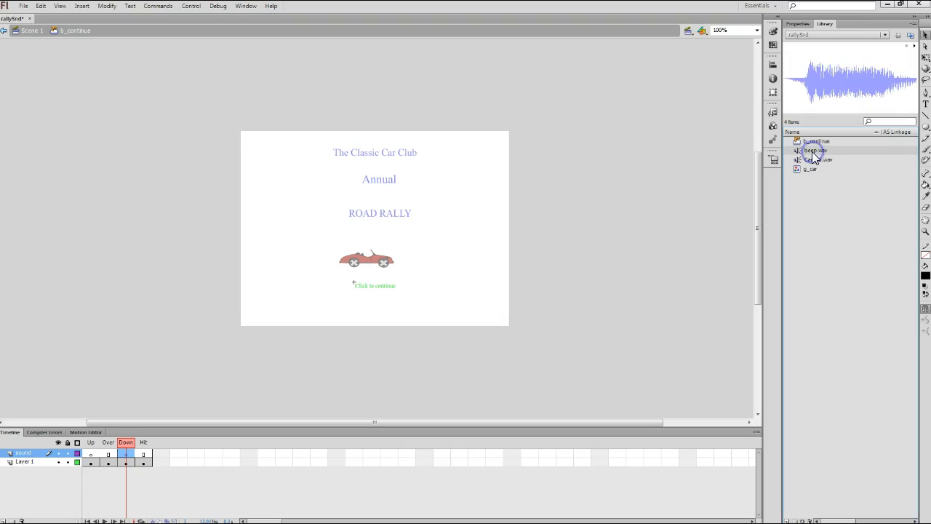
pyautogui.moveTo(878, 87)
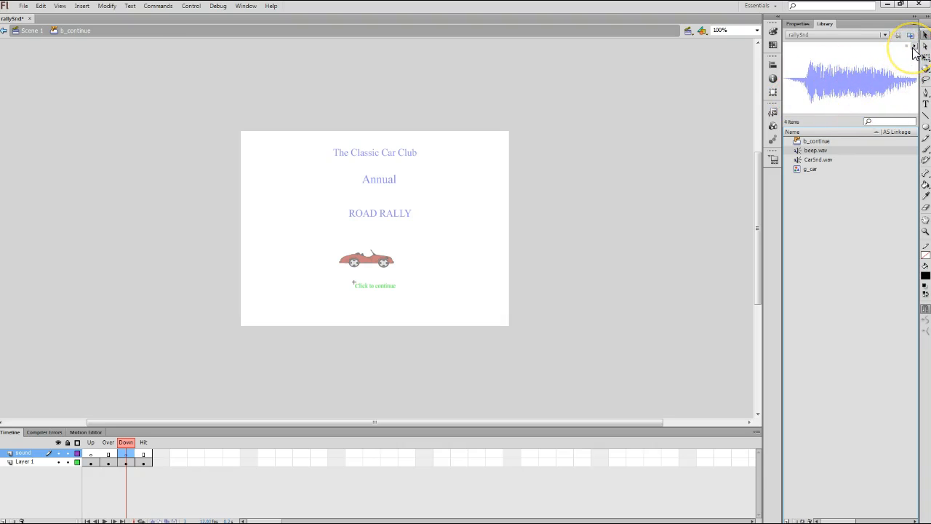
pyautogui.moveTo(914, 53)
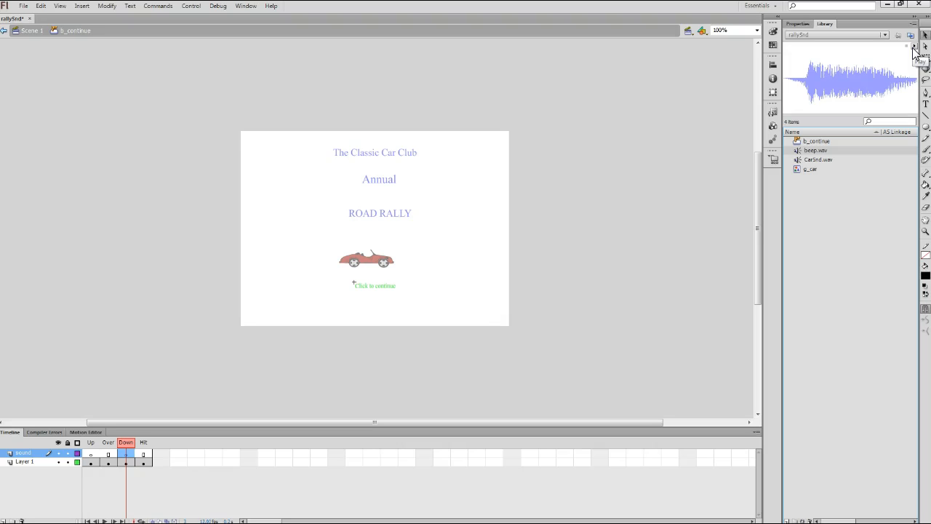
pyautogui.moveTo(916, 52)
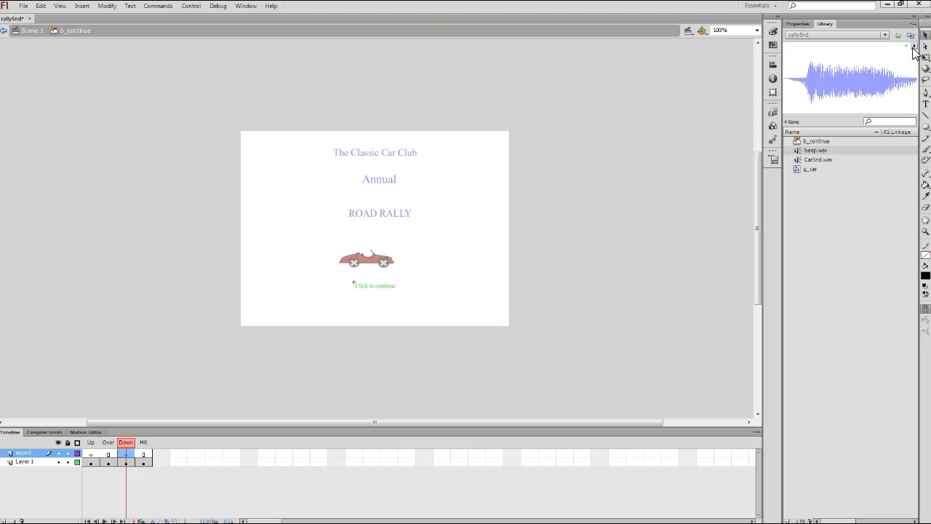
pyautogui.moveTo(863, 93)
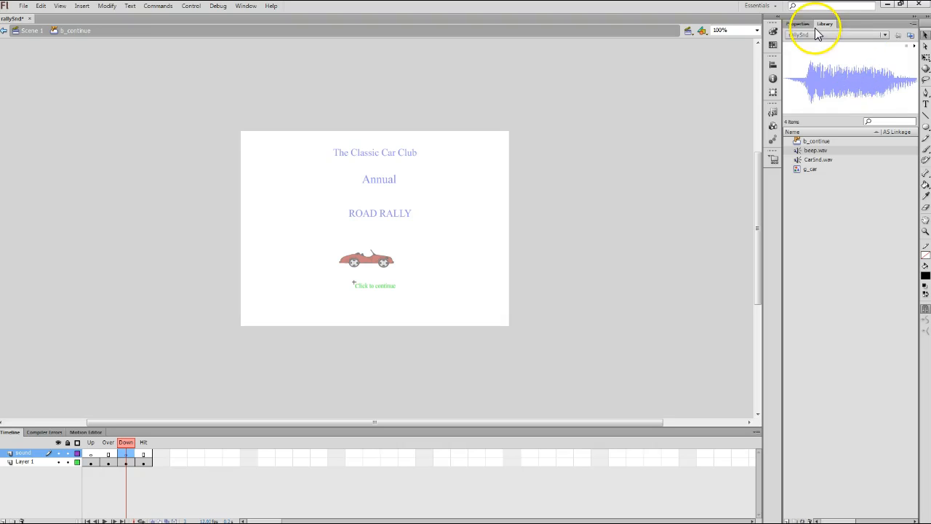
# Show the Down frame's Properties and open its Sound Name dropdown.
pyautogui.click(800, 23)
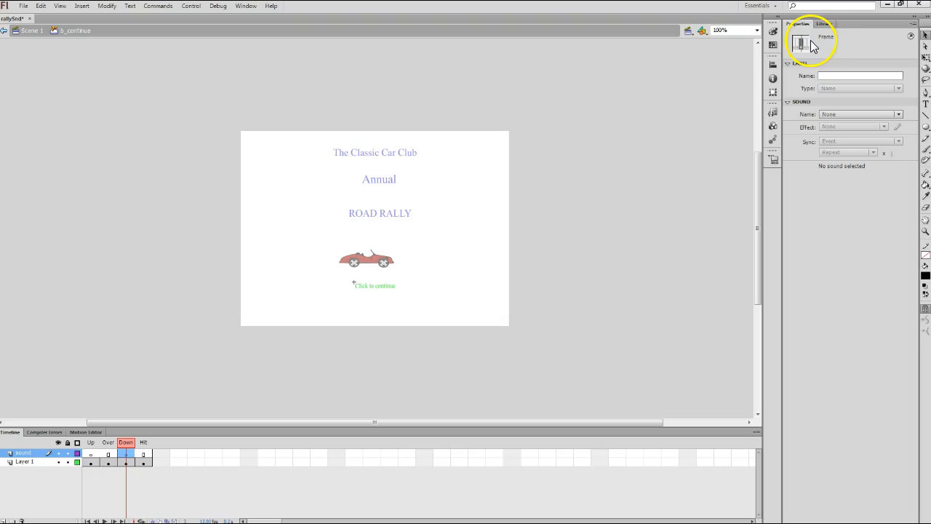
pyautogui.moveTo(839, 47)
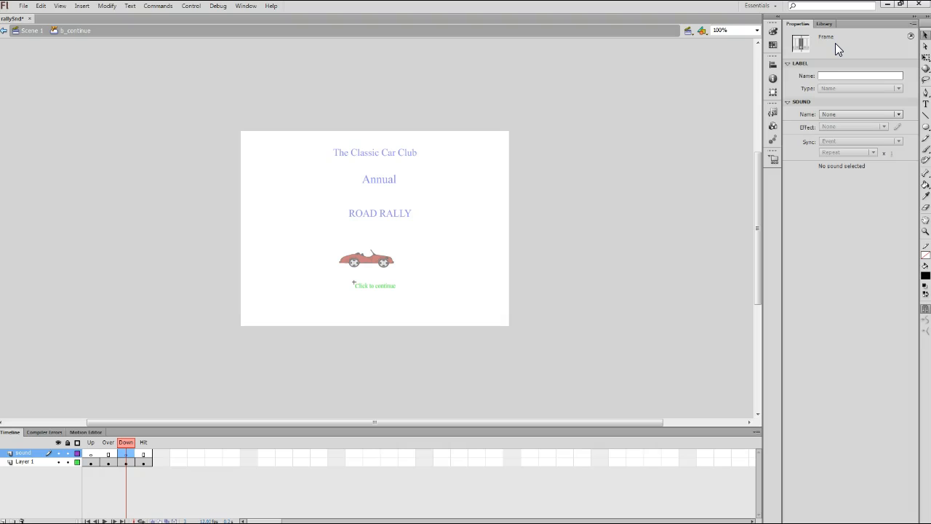
pyautogui.click(861, 75)
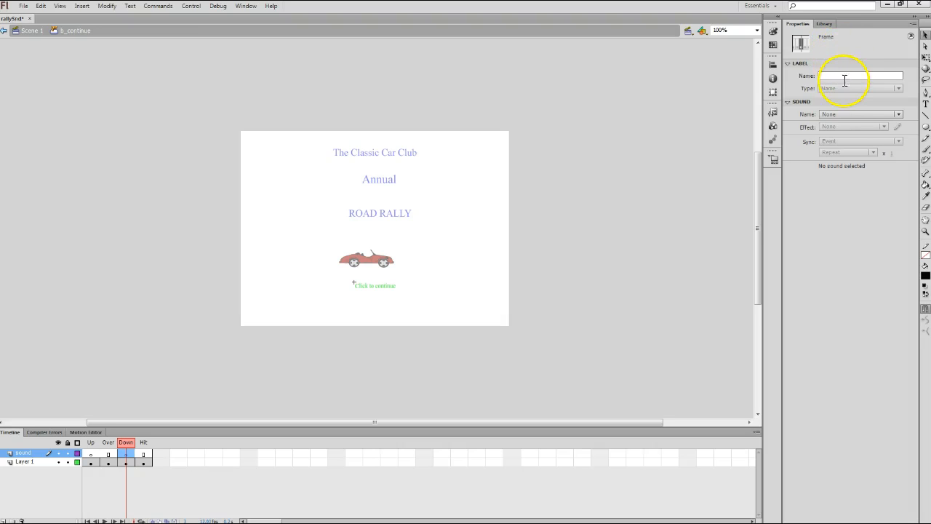
pyautogui.moveTo(883, 93)
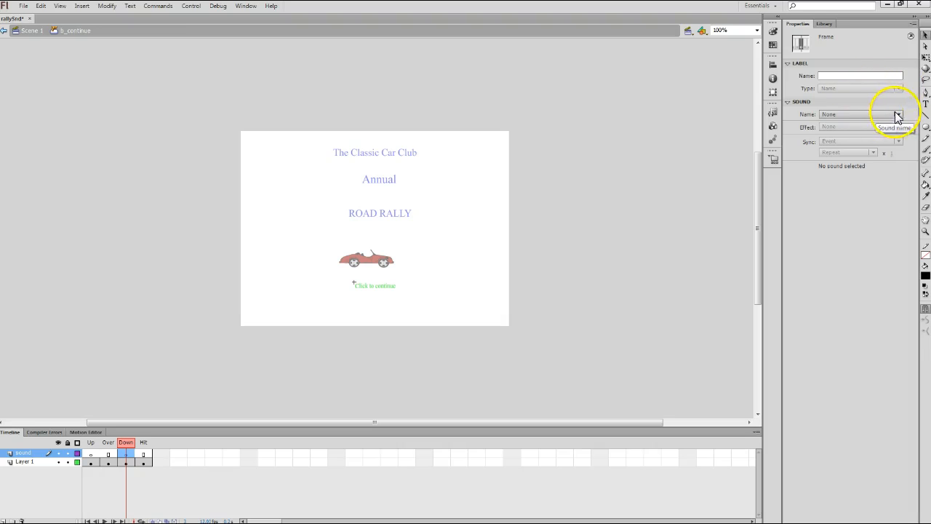
pyautogui.moveTo(822, 85)
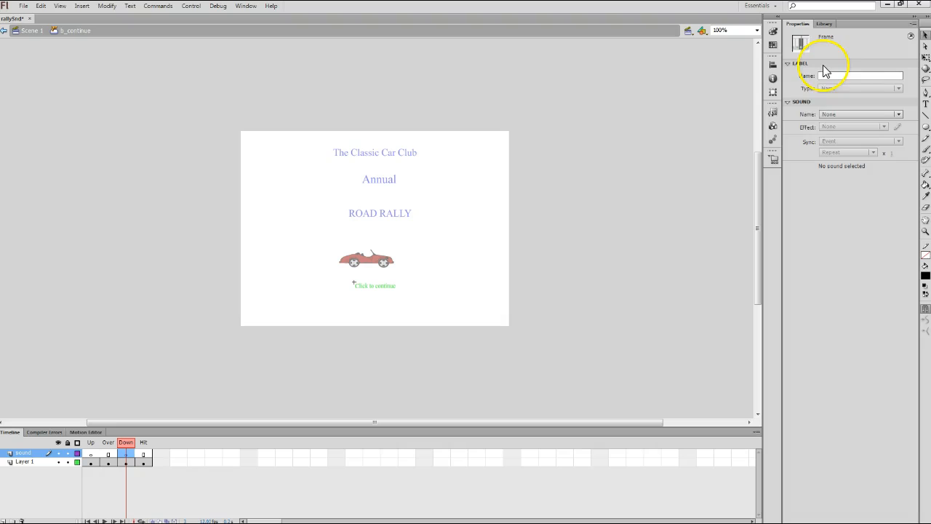
pyautogui.moveTo(806, 110)
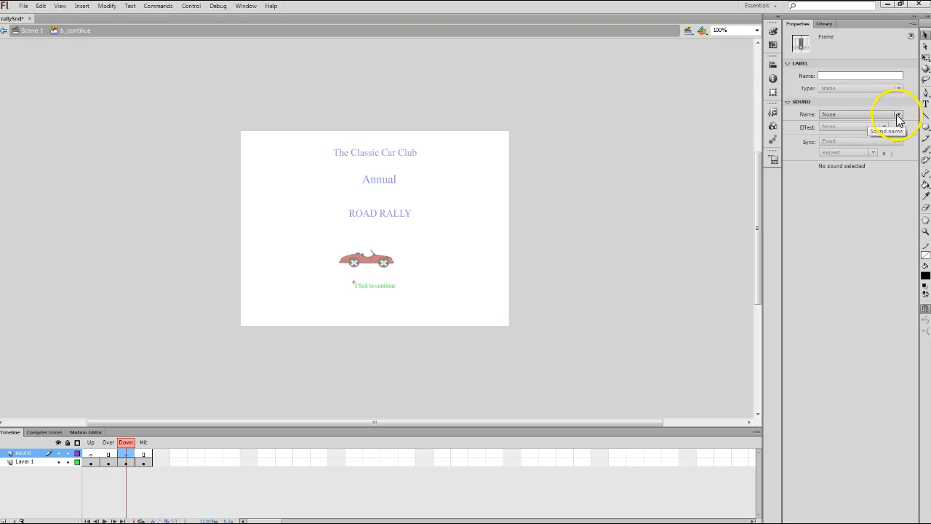
pyautogui.click(898, 114)
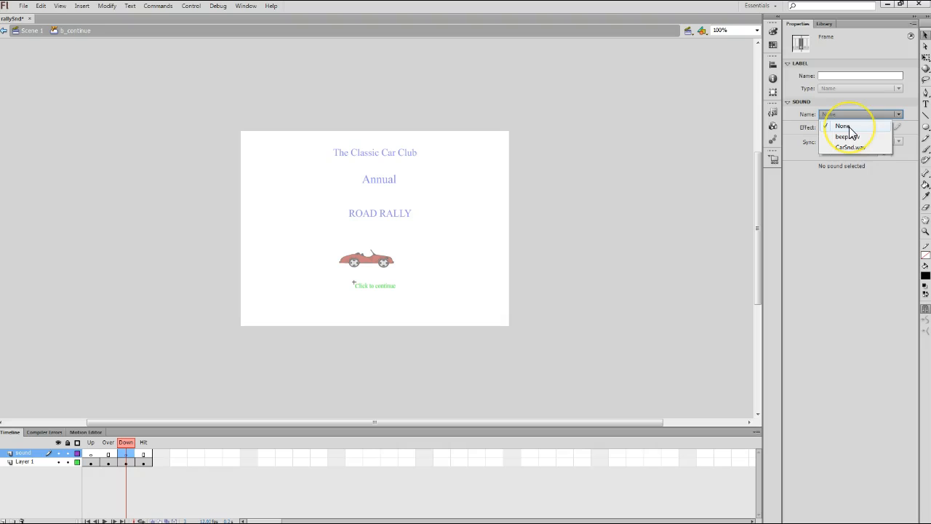
pyautogui.moveTo(858, 138)
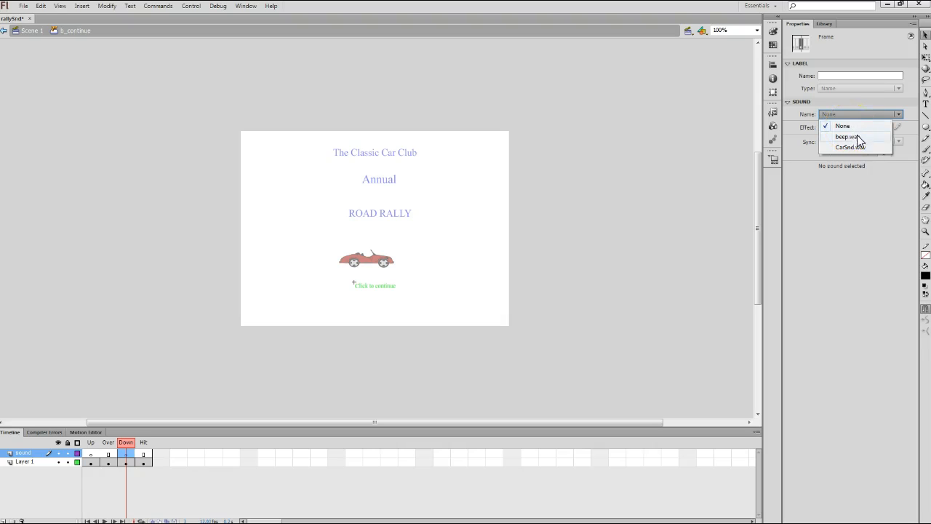
pyautogui.moveTo(850, 146)
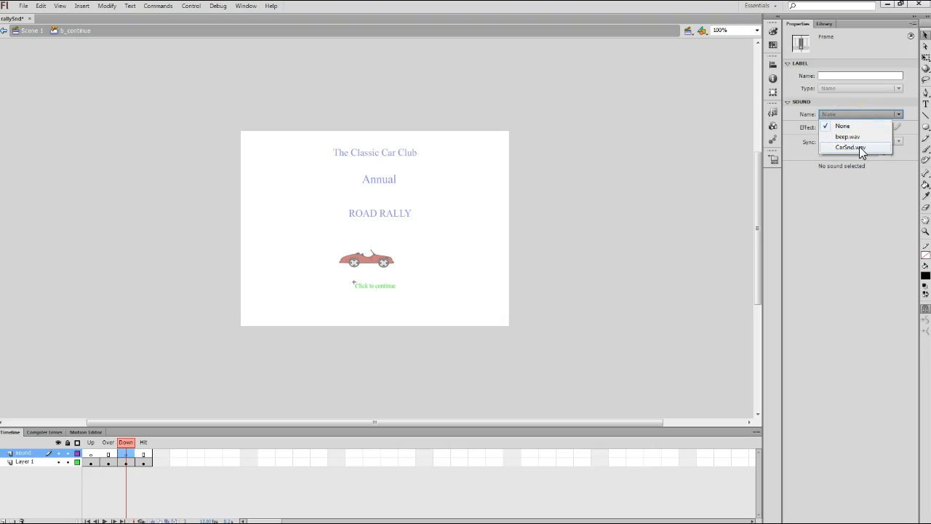
pyautogui.moveTo(832, 137)
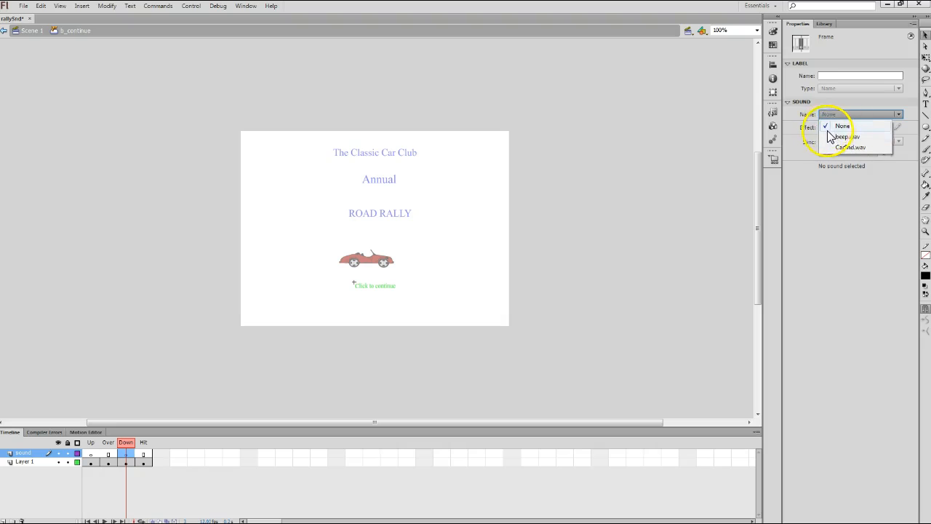
pyautogui.moveTo(838, 147)
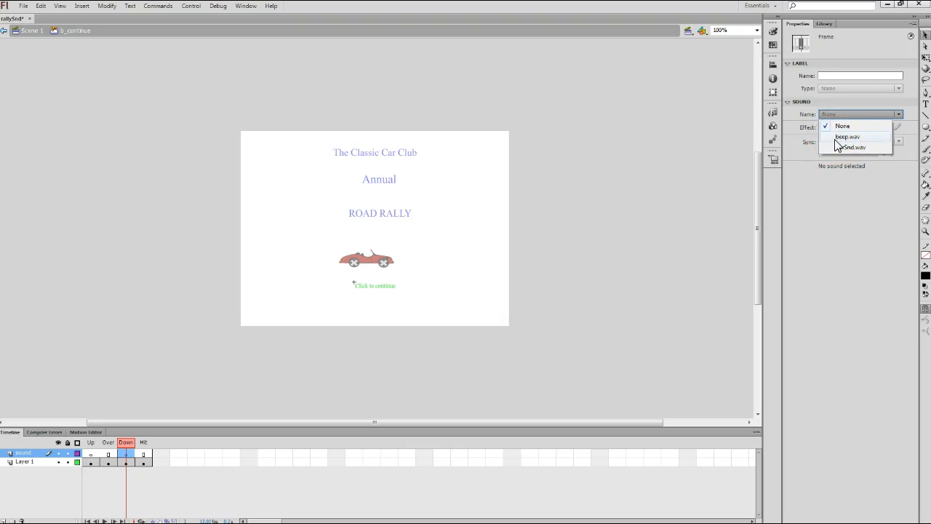
# Assign beep.wav to the Down frame with Event sync.
pyautogui.click(847, 137)
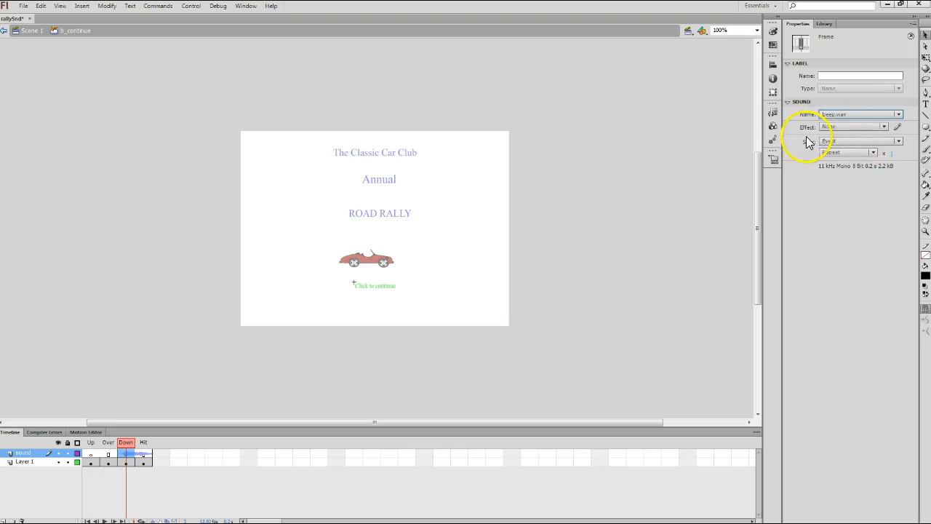
pyautogui.moveTo(792, 137)
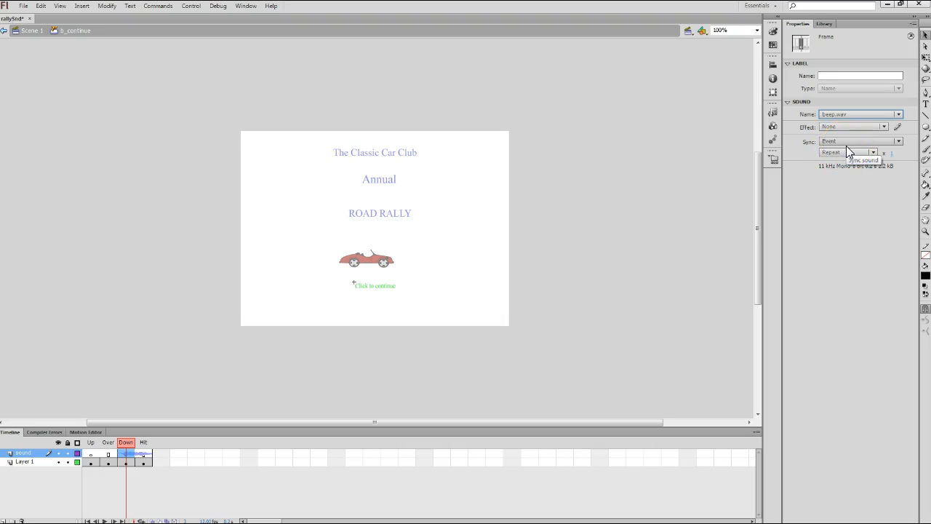
pyautogui.click(898, 142)
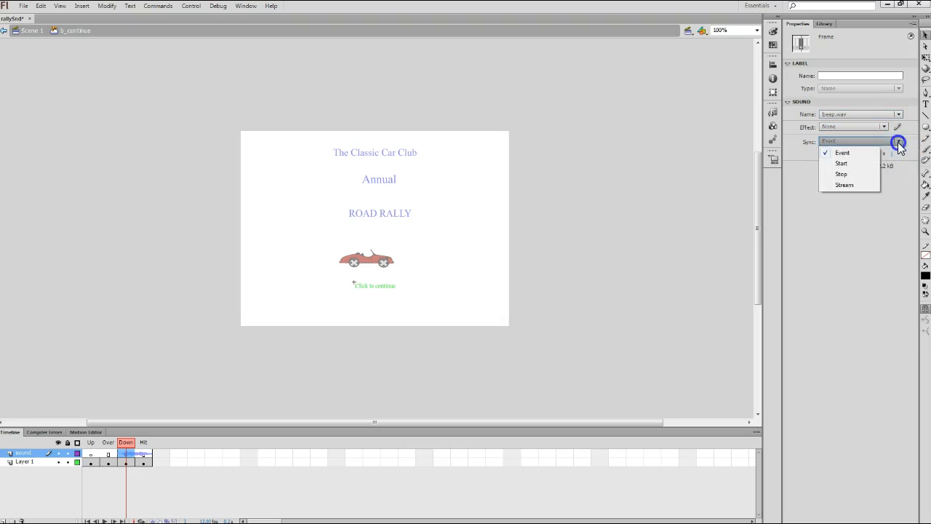
pyautogui.moveTo(859, 153)
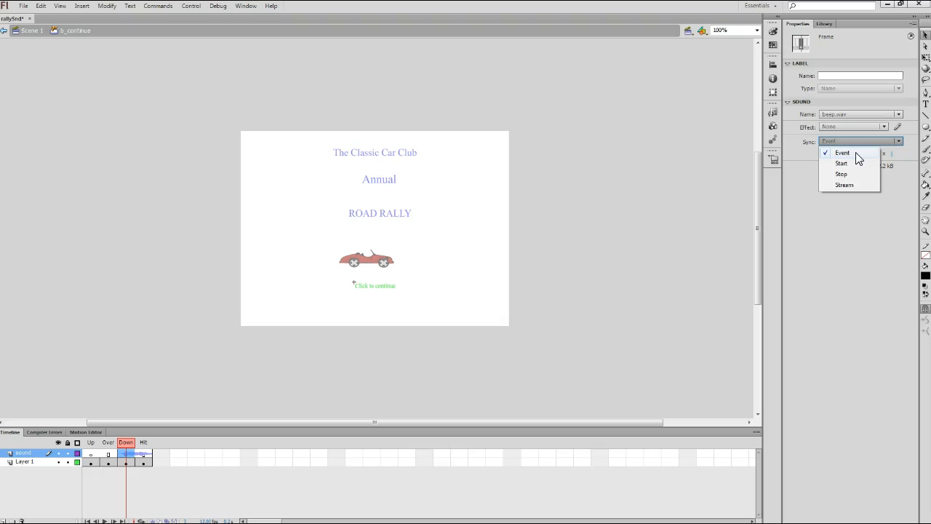
pyautogui.click(843, 152)
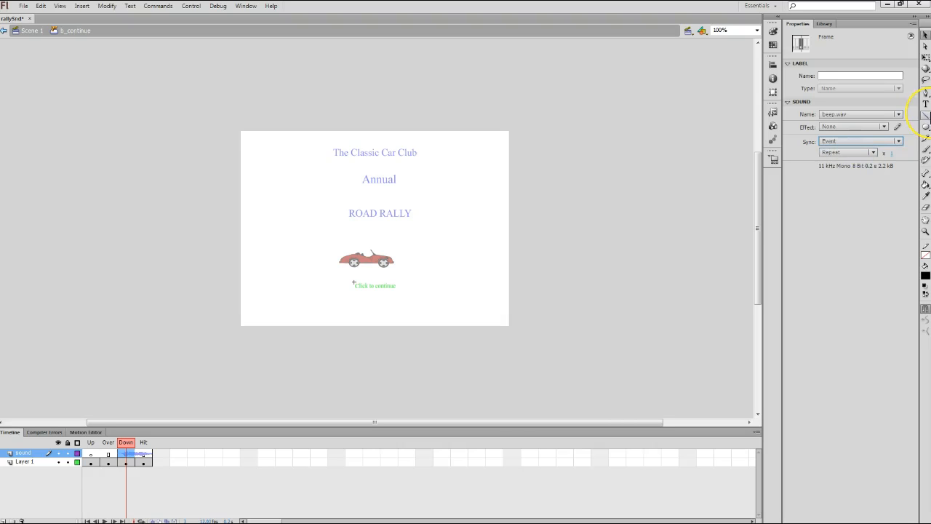
pyautogui.moveTo(925, 116)
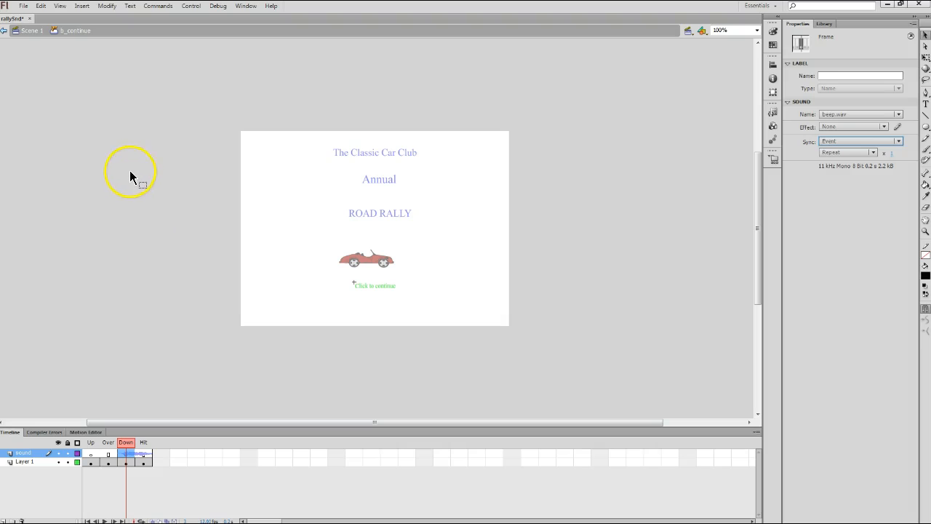
pyautogui.moveTo(80, 97)
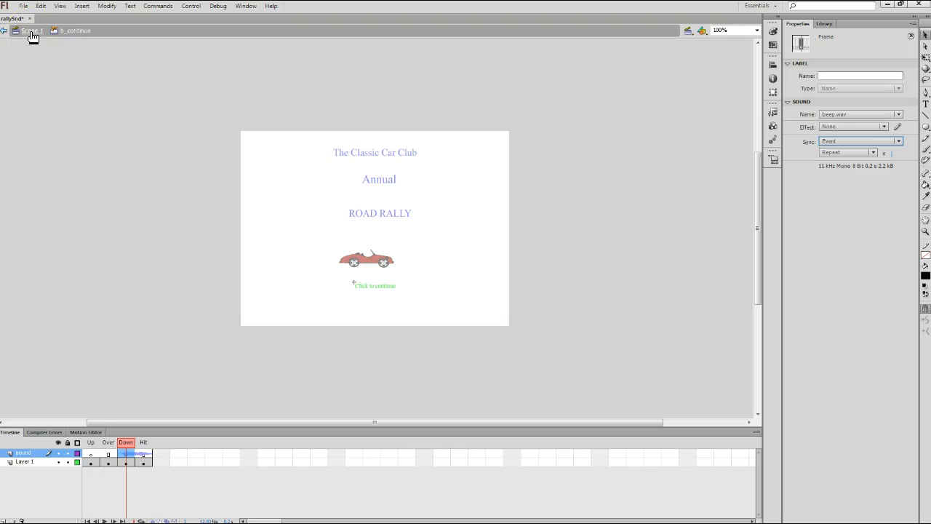
# Return to the Scene 1 main timeline and open the Control menu.
pyautogui.click(29, 30)
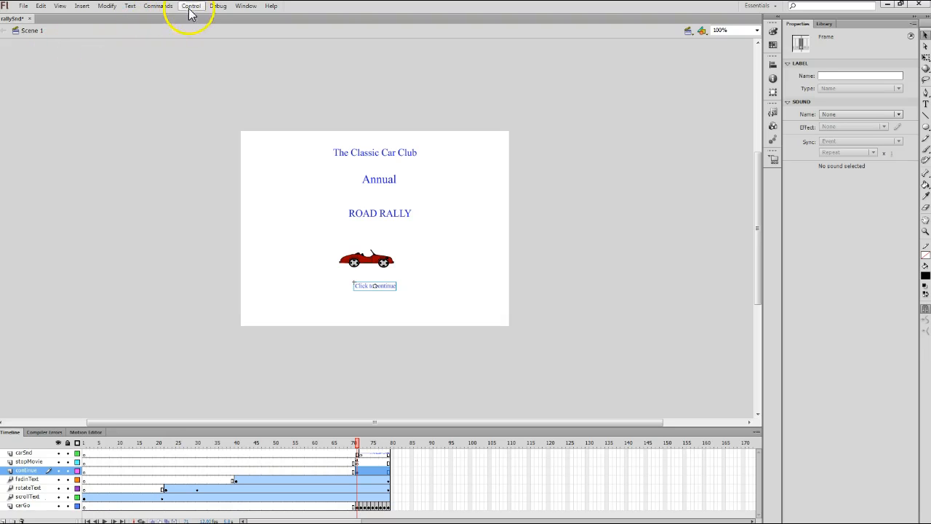
pyautogui.click(192, 6)
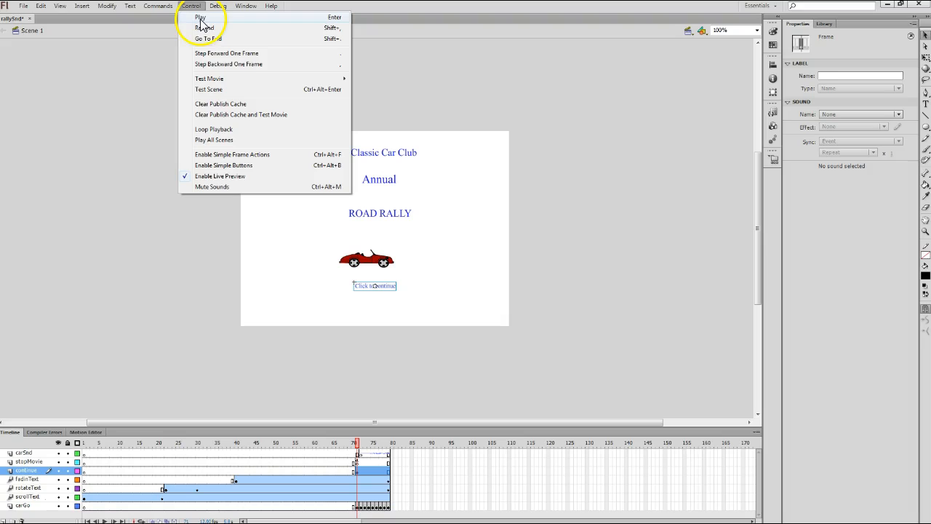
pyautogui.moveTo(202, 18)
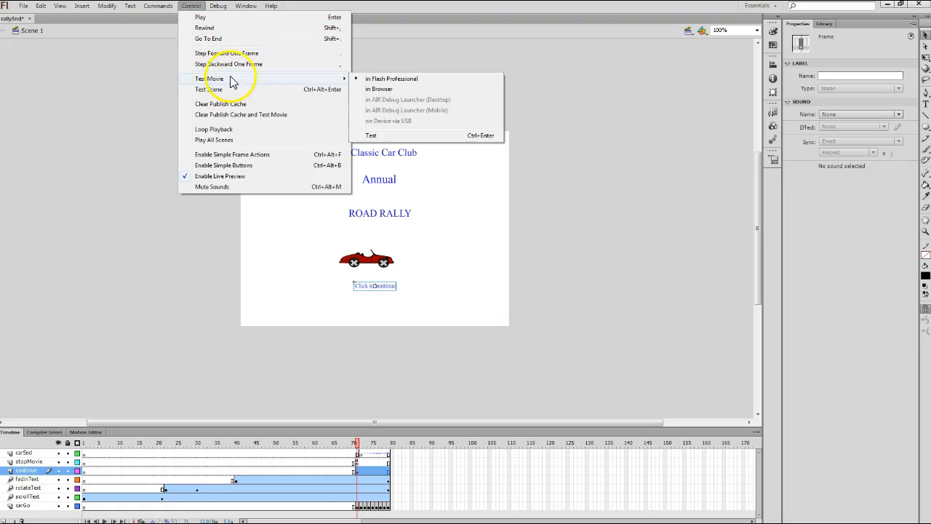
pyautogui.moveTo(391, 79)
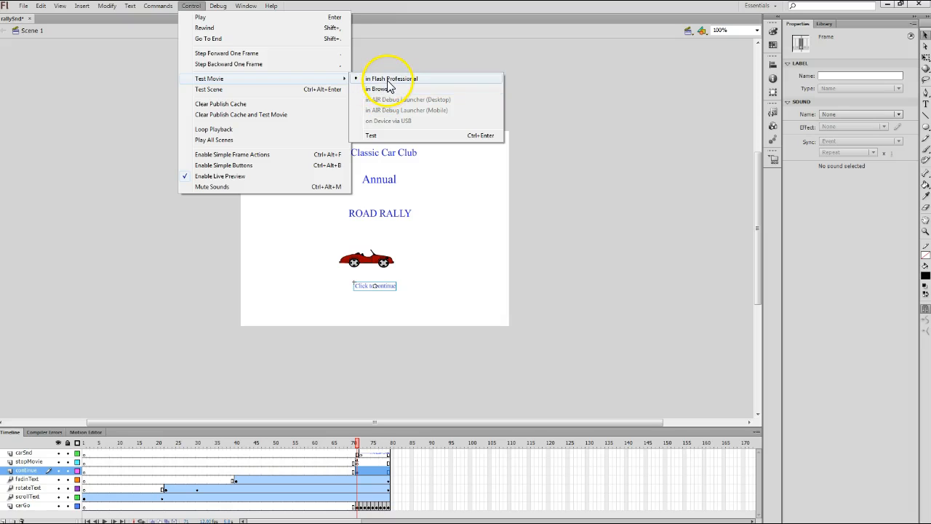
# Test the movie and press Click to continue twice to hear the beep.
pyautogui.click(391, 79)
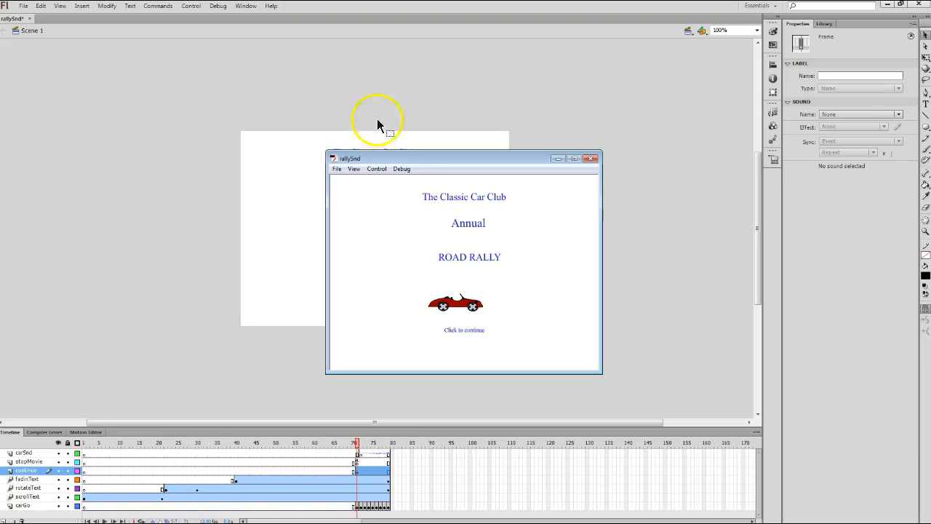
pyautogui.moveTo(459, 336)
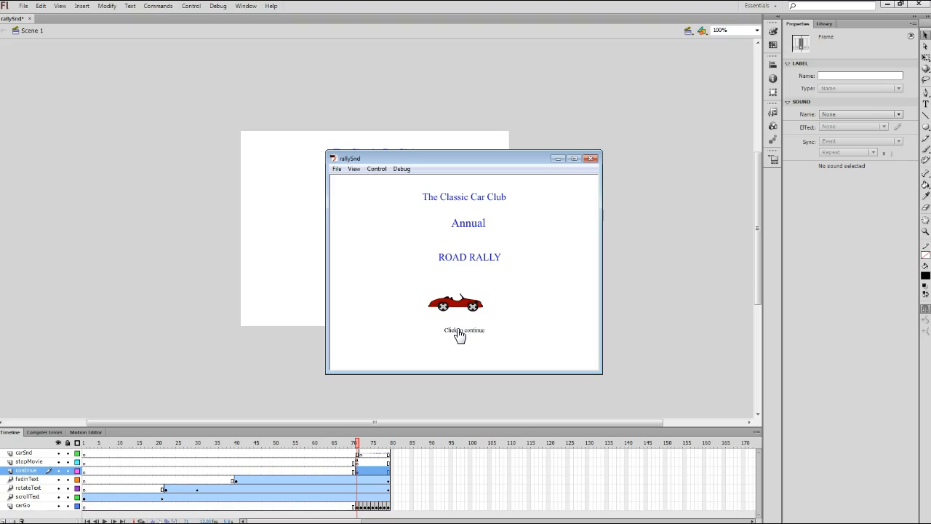
pyautogui.click(463, 331)
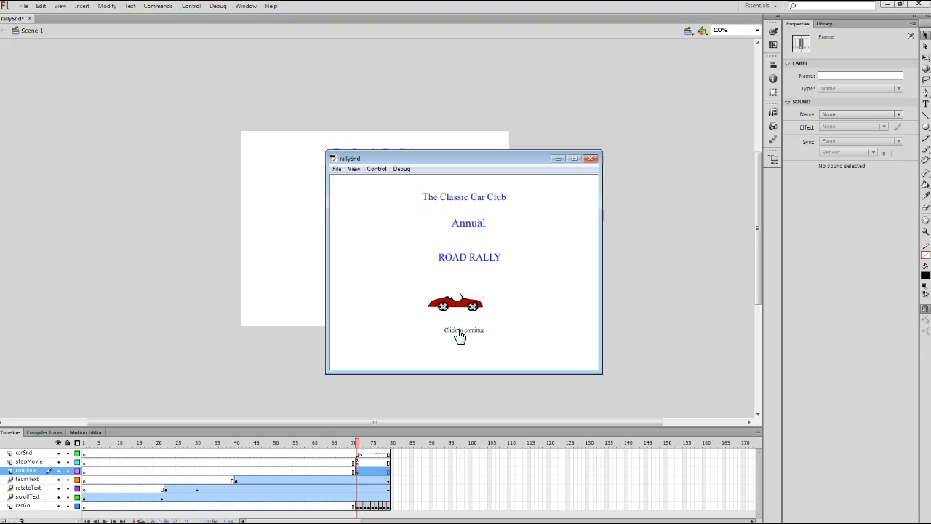
pyautogui.click(464, 330)
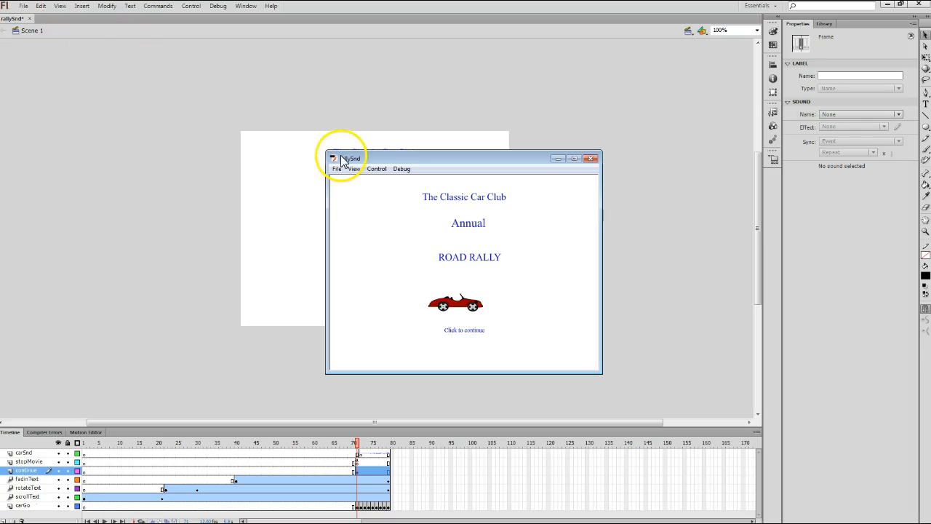
pyautogui.moveTo(589, 160)
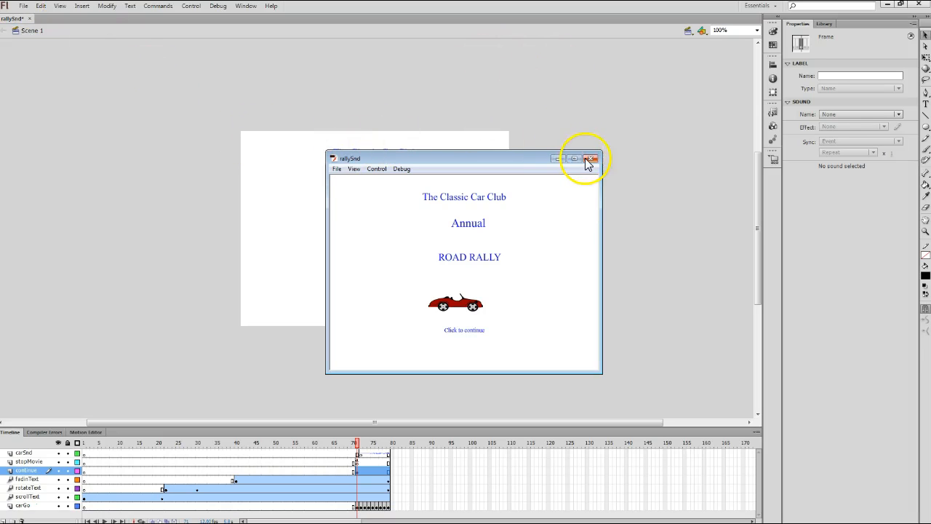
# Close the test movie window and save rallySnd via File > Save.
pyautogui.click(590, 159)
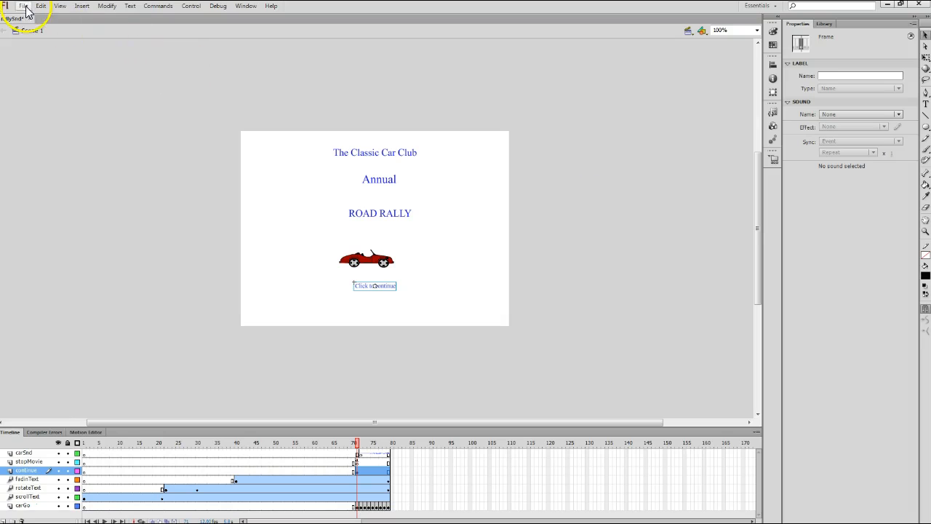
pyautogui.click(23, 6)
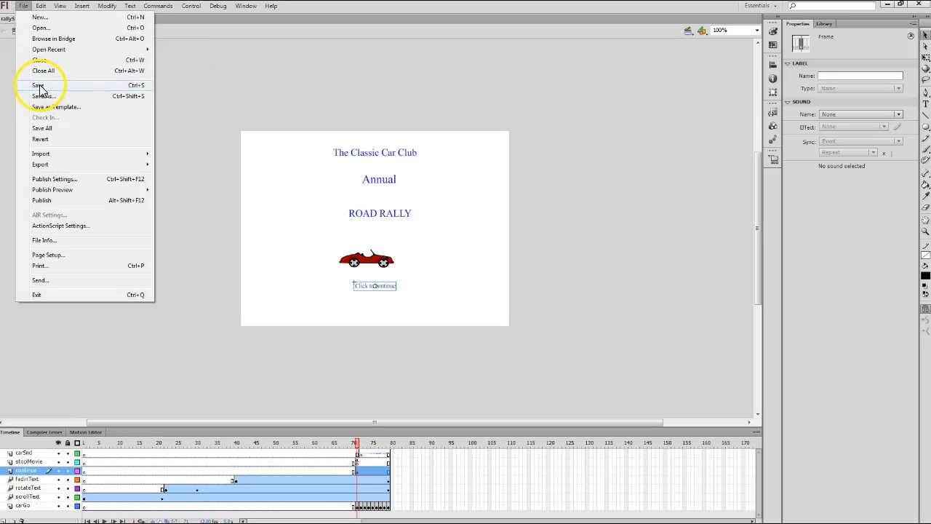
pyautogui.click(38, 86)
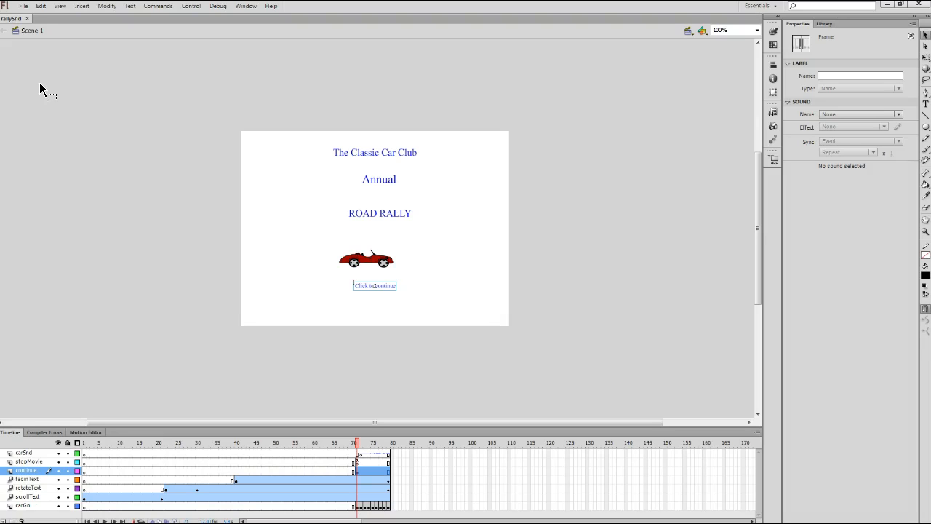
pyautogui.moveTo(33, 285)
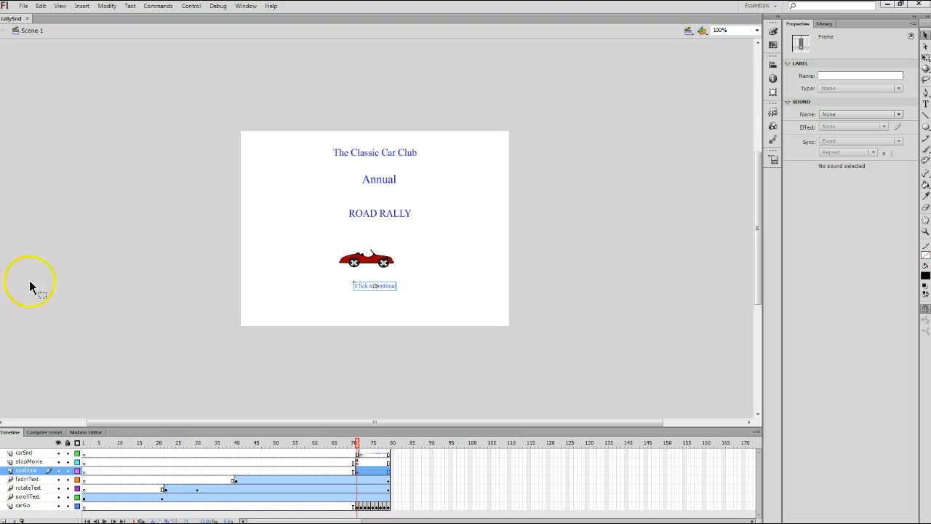